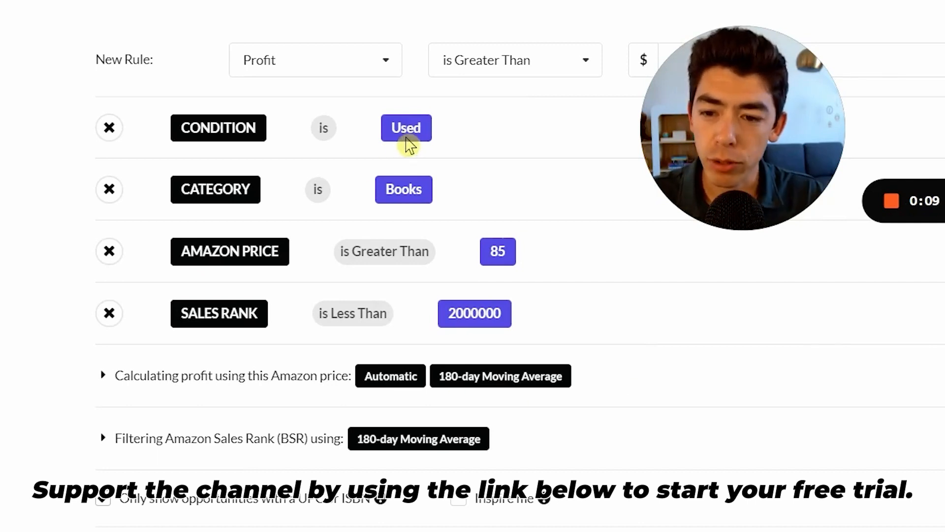
pyautogui.moveTo(404, 189)
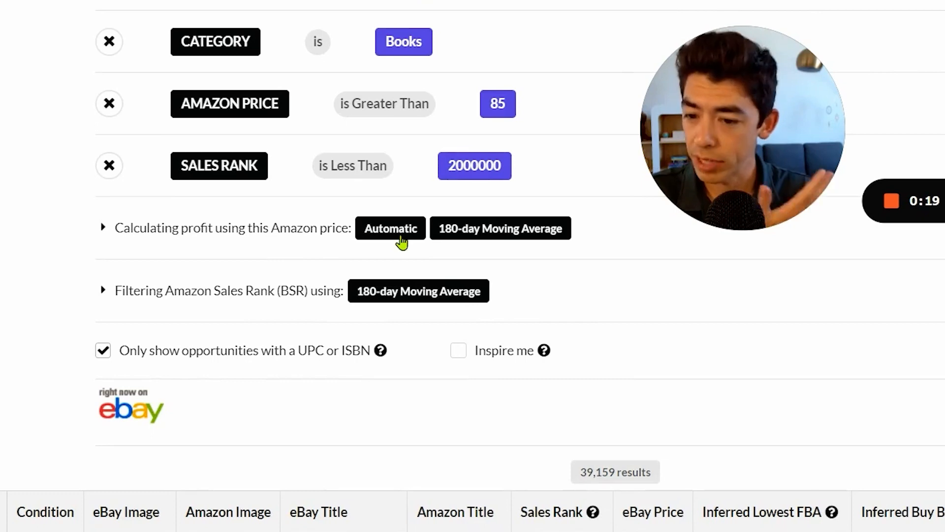
# - Browse the Flipmine results and bring up the first result's Amazon page with its Keepa history
pyautogui.scroll(-3)
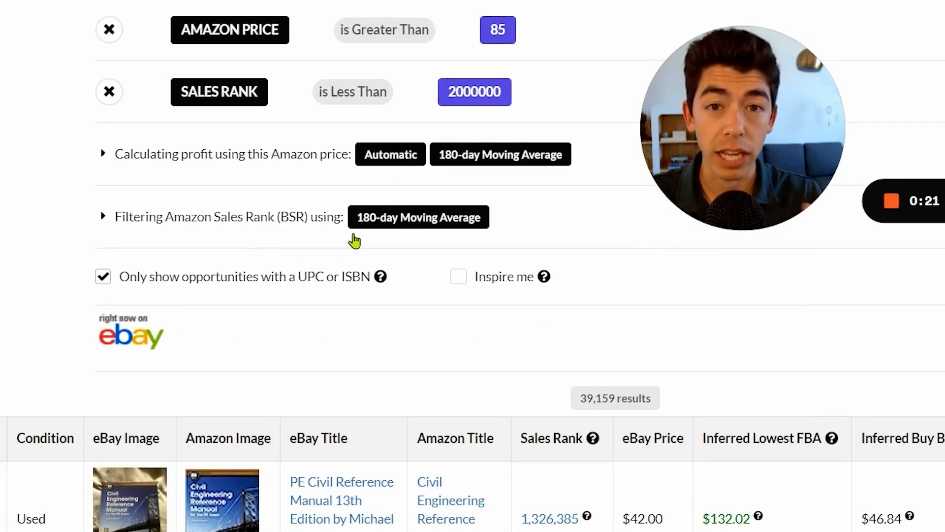
pyautogui.click(35, 79)
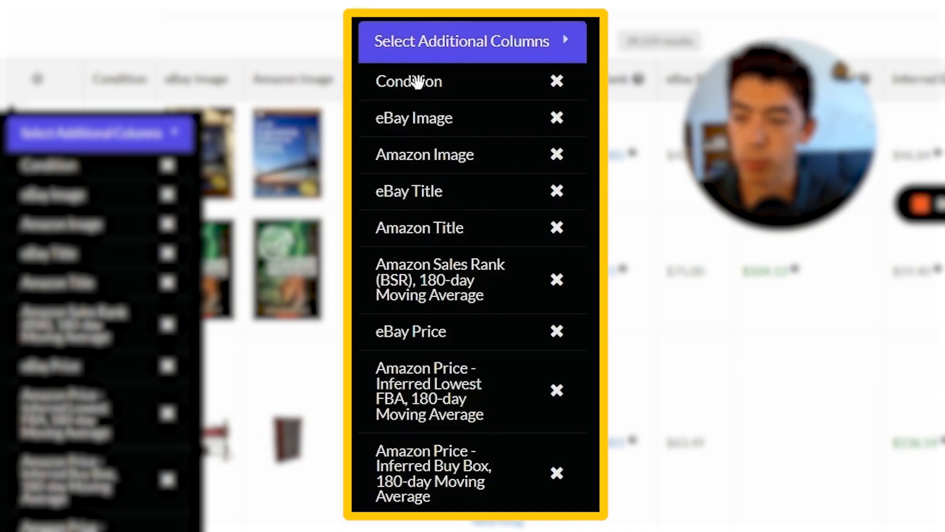
pyautogui.click(555, 82)
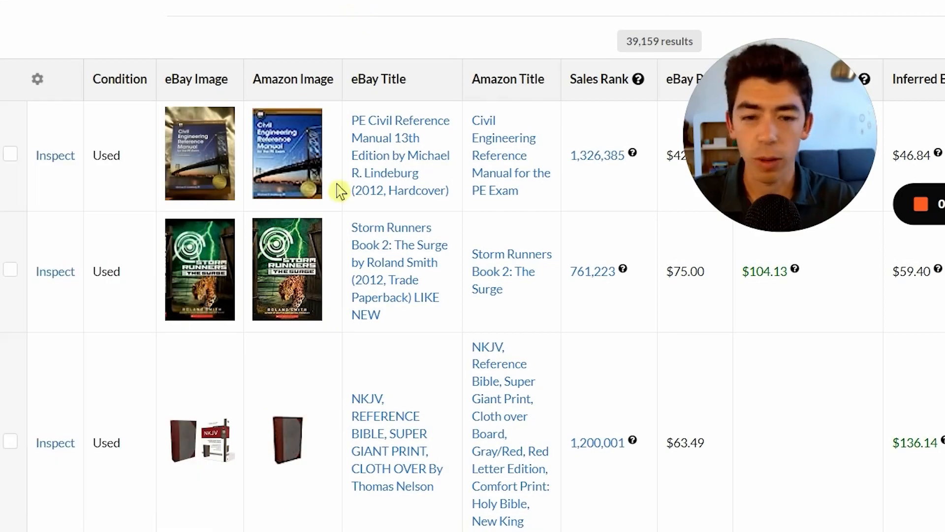
pyautogui.scroll(-3)
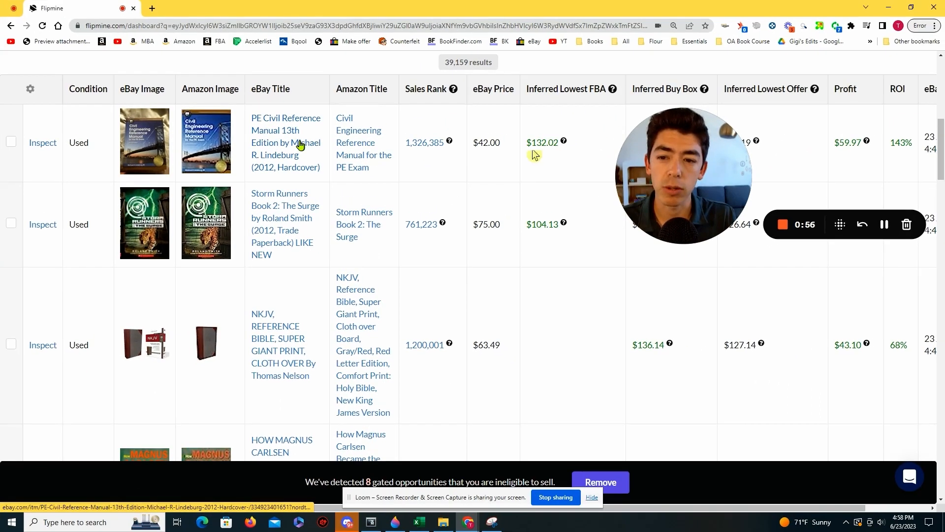
pyautogui.click(285, 141)
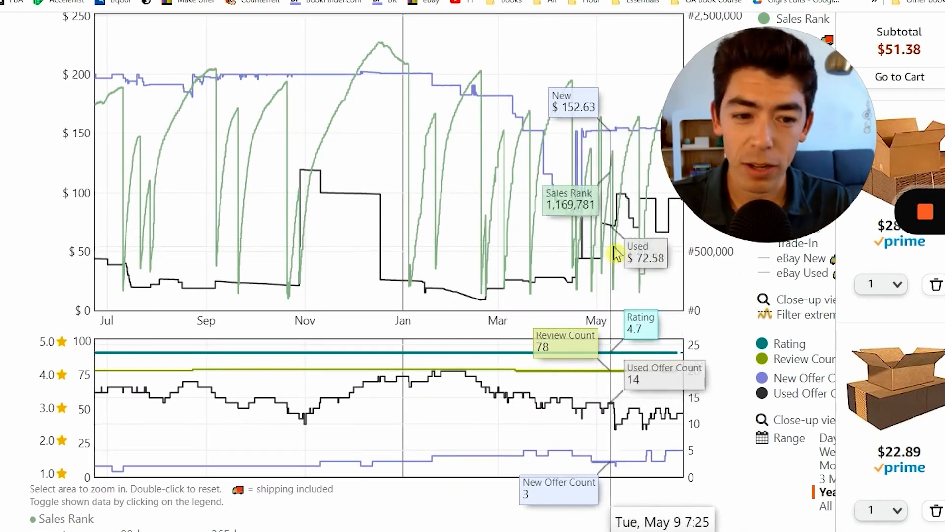
pyautogui.moveTo(449, 301)
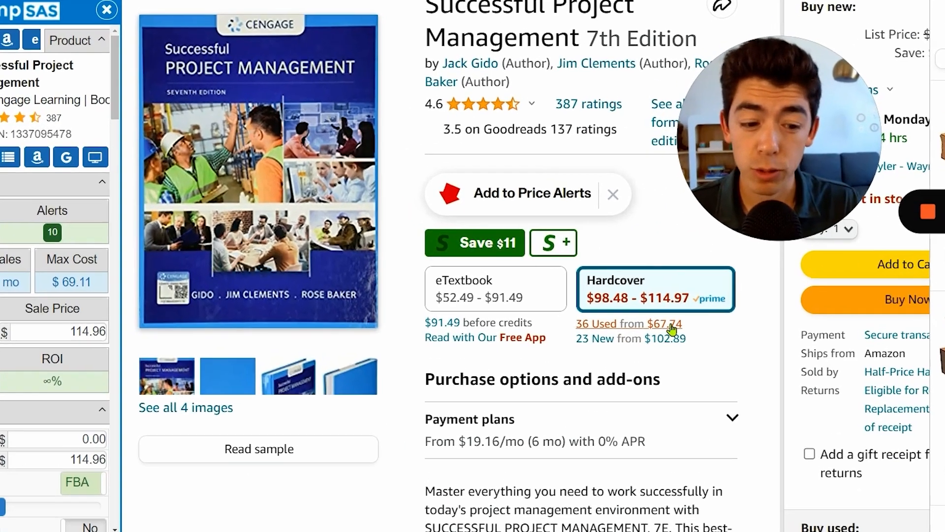
# - Scroll down the Amazon page to the Keepa price-history chart for Successful Project Management
pyautogui.scroll(-3)
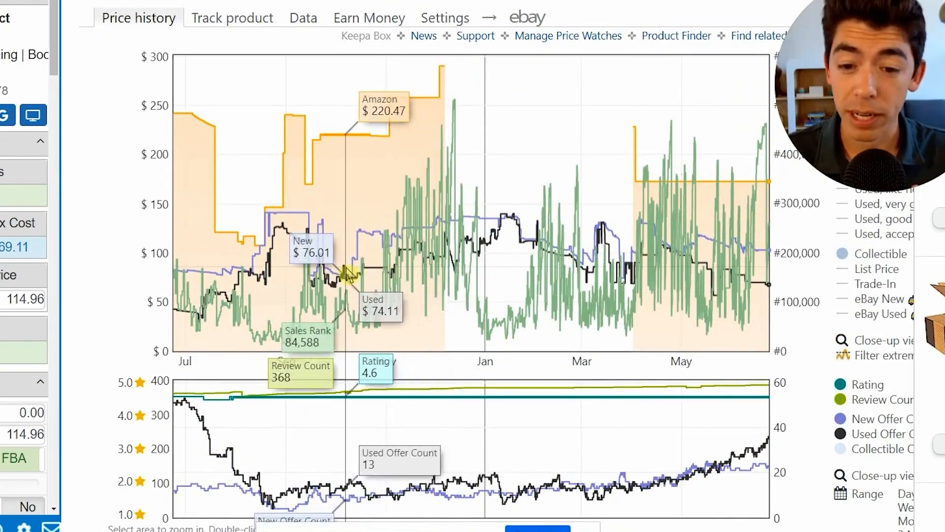
pyautogui.moveTo(551, 283)
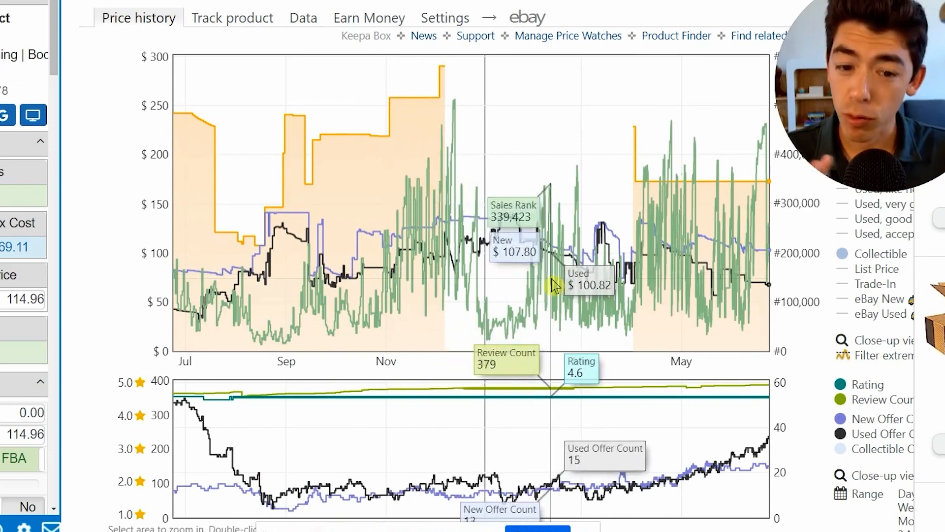
pyautogui.moveTo(488, 258)
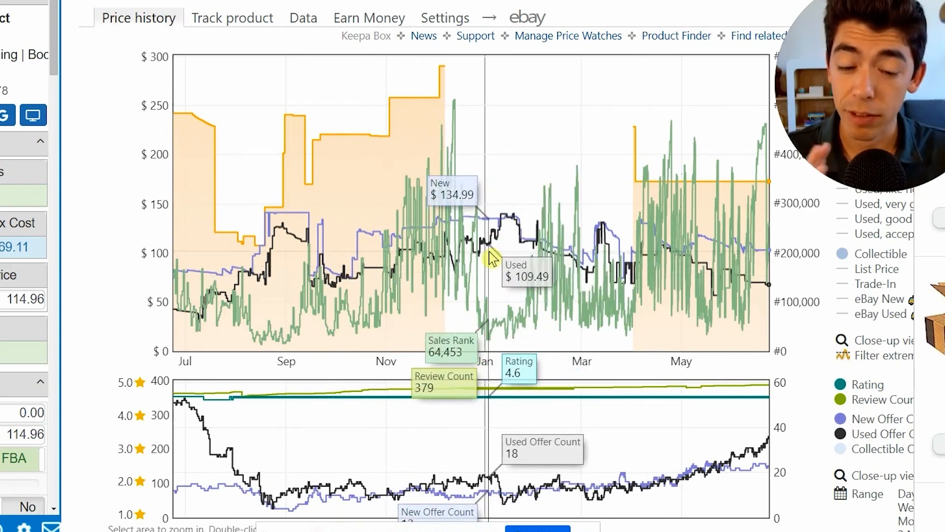
pyautogui.moveTo(762, 287)
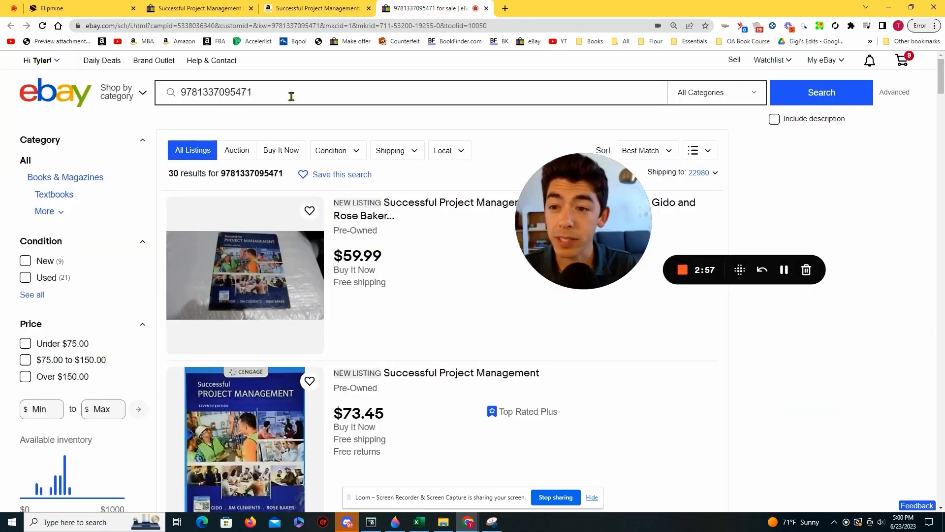
pyautogui.scroll(-3)
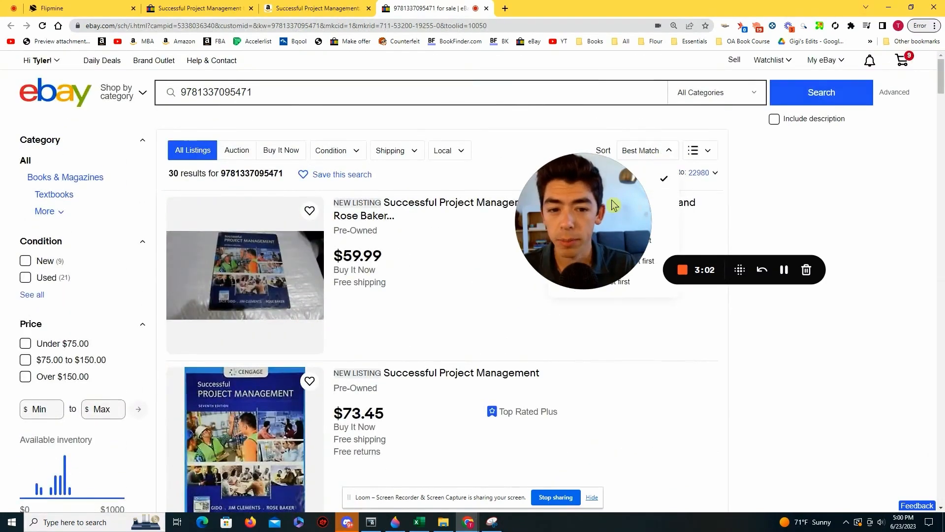
pyautogui.click(645, 150)
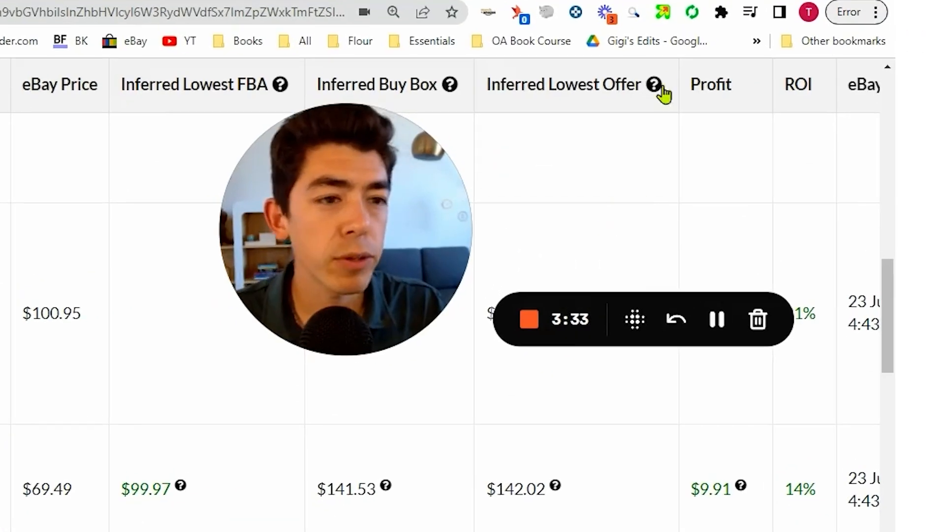
pyautogui.click(721, 12)
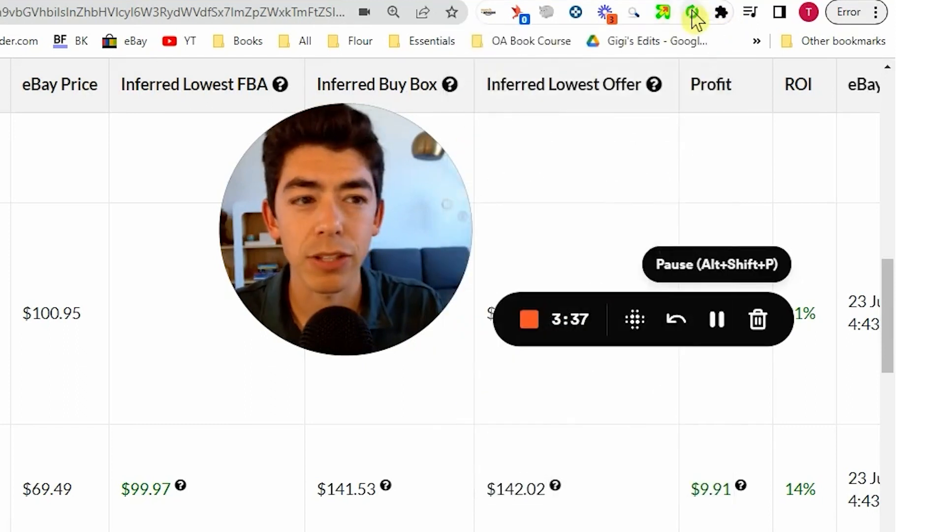
pyautogui.click(692, 12)
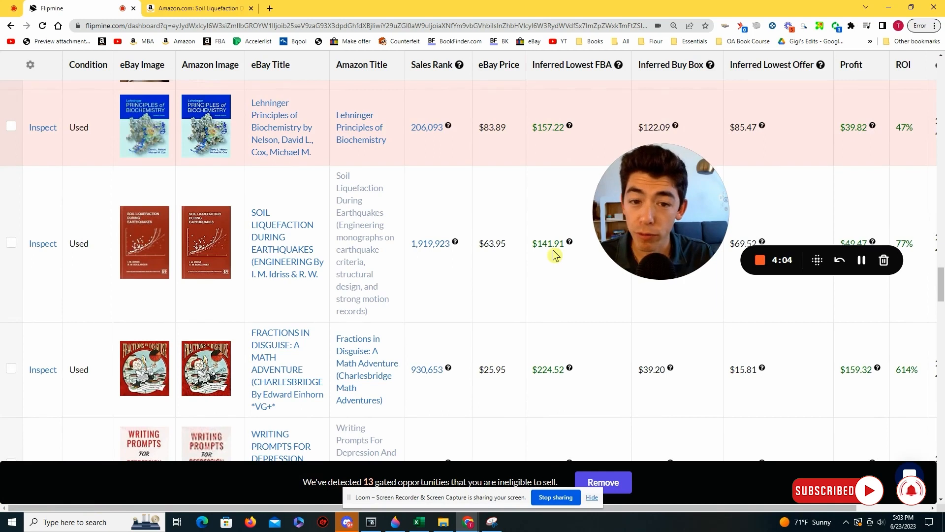
# - Bring up the Amazon page for Soil Liquefaction During Earthquakes from its FBA price link
pyautogui.click(193, 8)
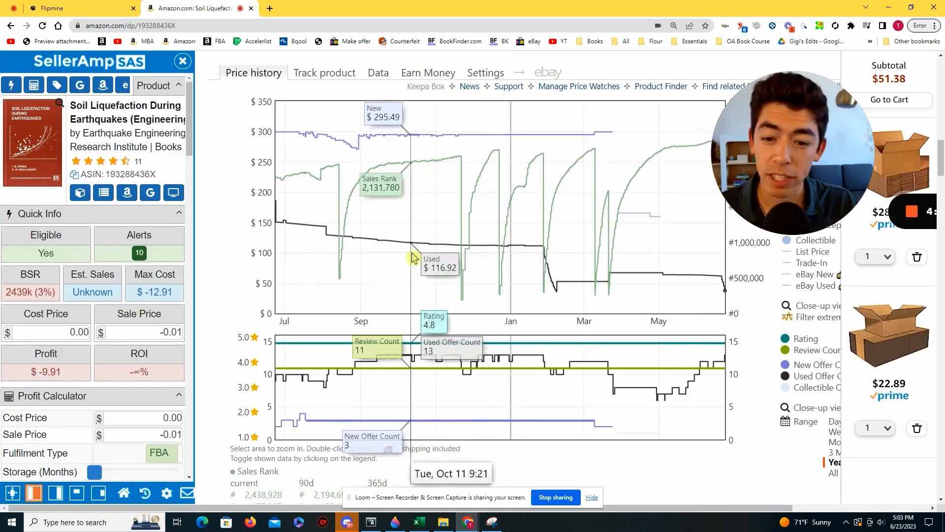
pyautogui.moveTo(464, 267)
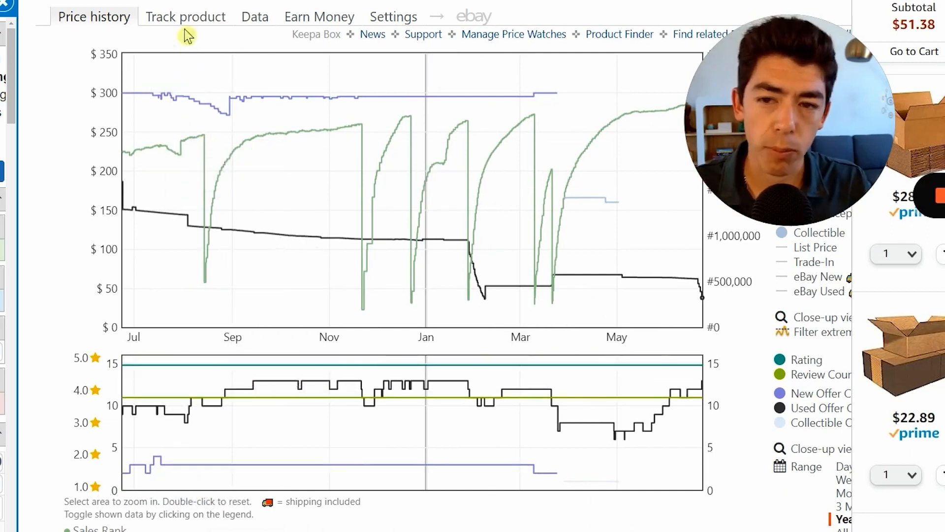
# - Start Keepa tracking on the book with a $15 used-price alert
pyautogui.click(185, 17)
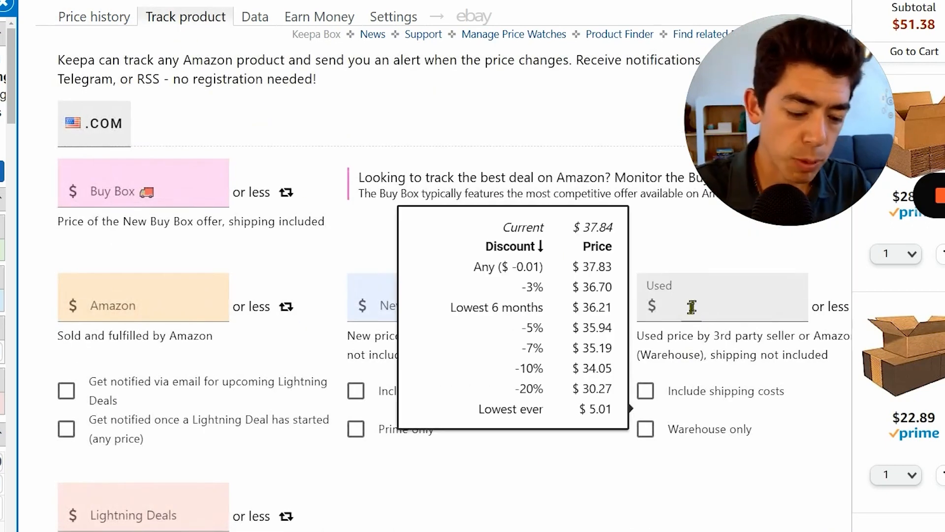
pyautogui.write('15')
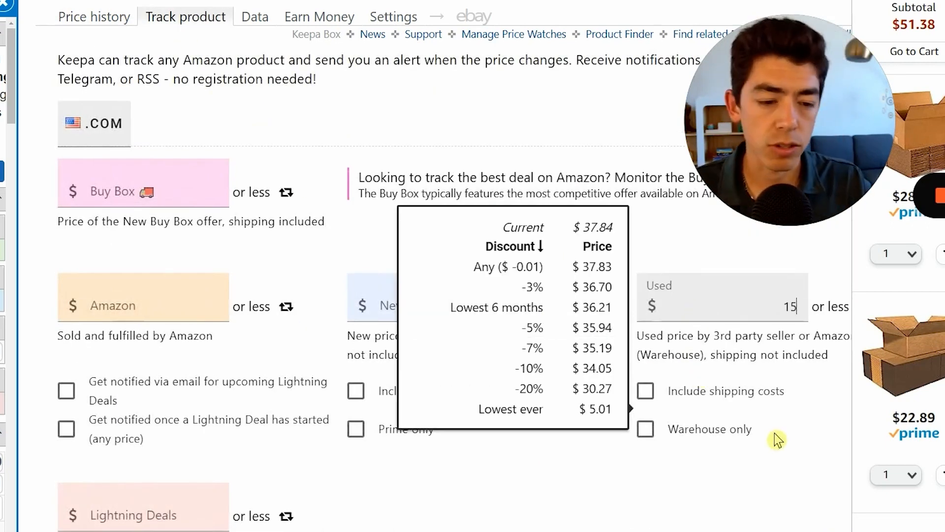
pyautogui.scroll(-3)
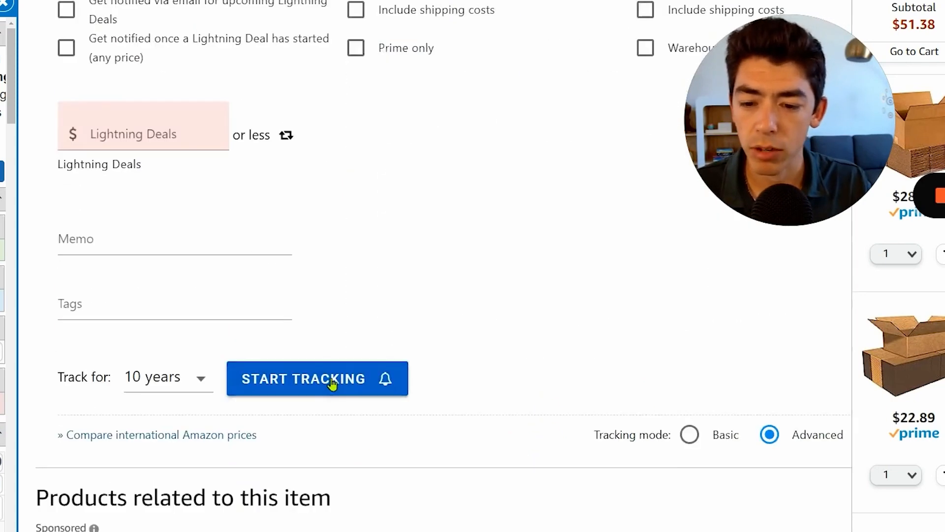
pyautogui.click(316, 378)
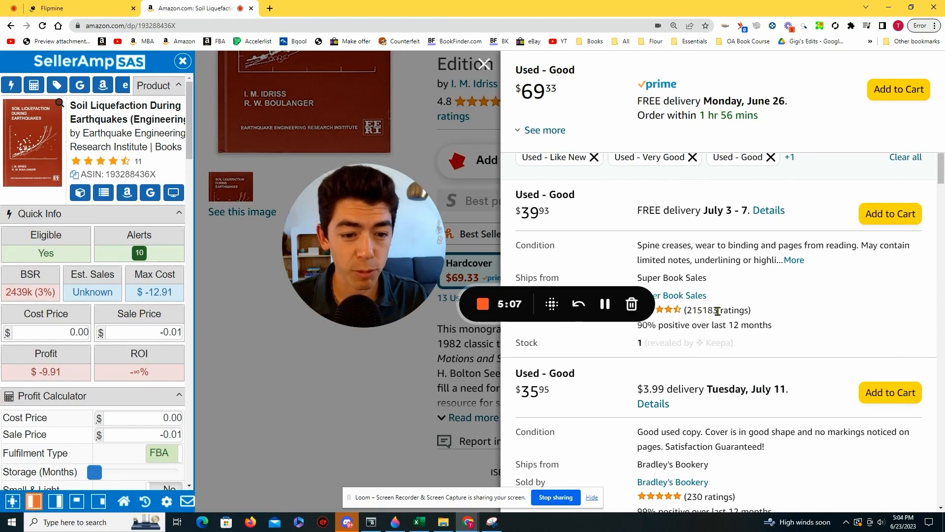
# - Scroll through the Used–Good offers for Soil Liquefaction starting at $35.95
pyautogui.scroll(-3)
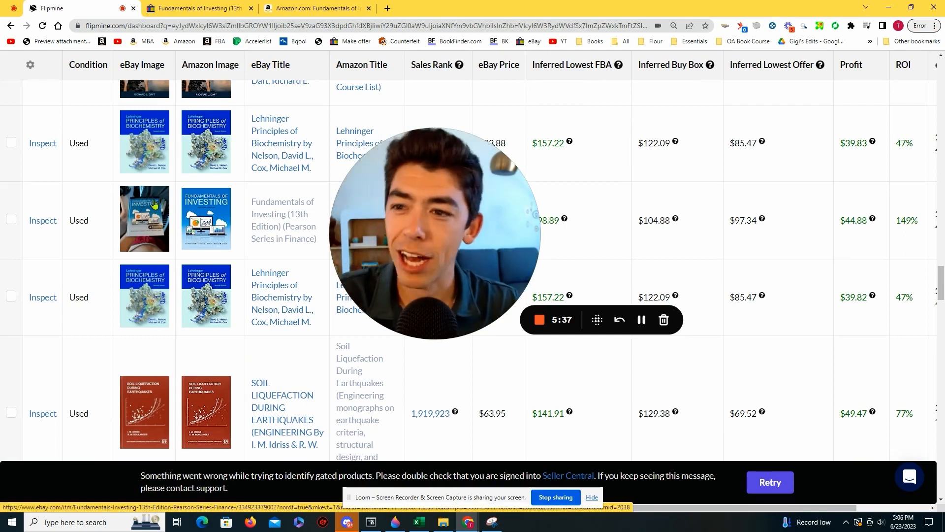
# - Bring up the Fundamentals of Investing eBay listing and zoom into its cover photo
pyautogui.click(193, 8)
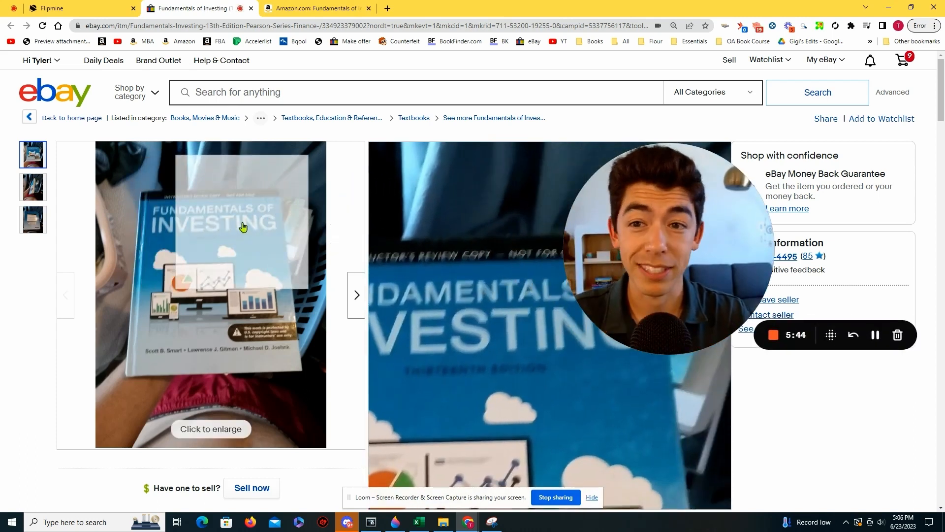
pyautogui.click(314, 8)
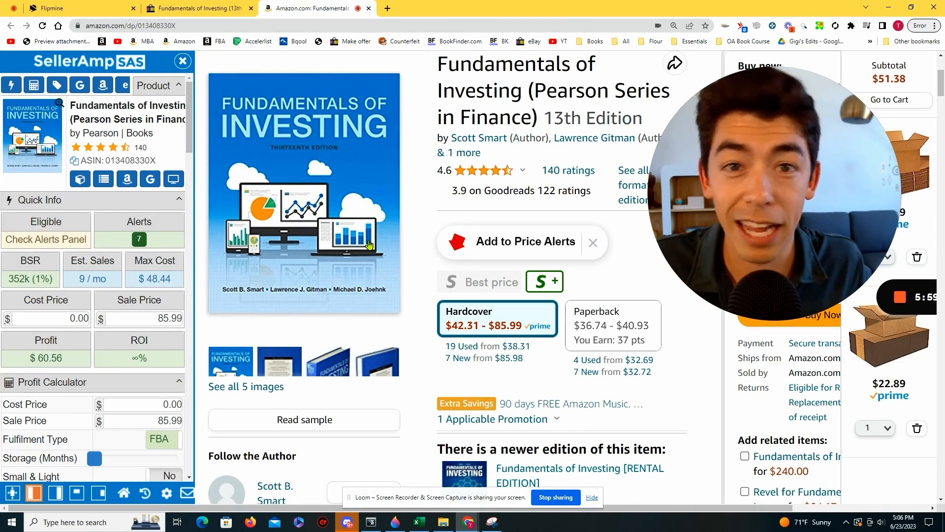
# - Switch to the Amazon page for Fundamentals of Investing to read its SellerAmp and Keepa data
pyautogui.click(72, 8)
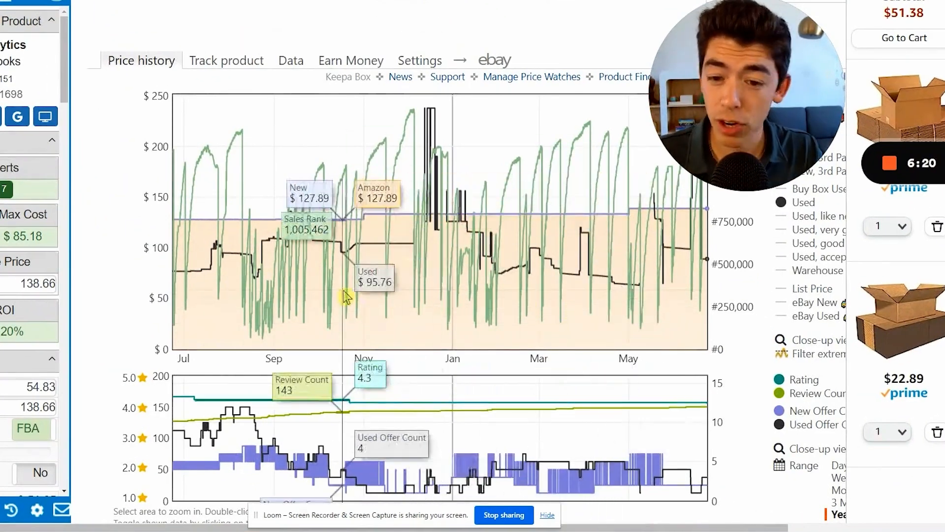
pyautogui.moveTo(522, 227)
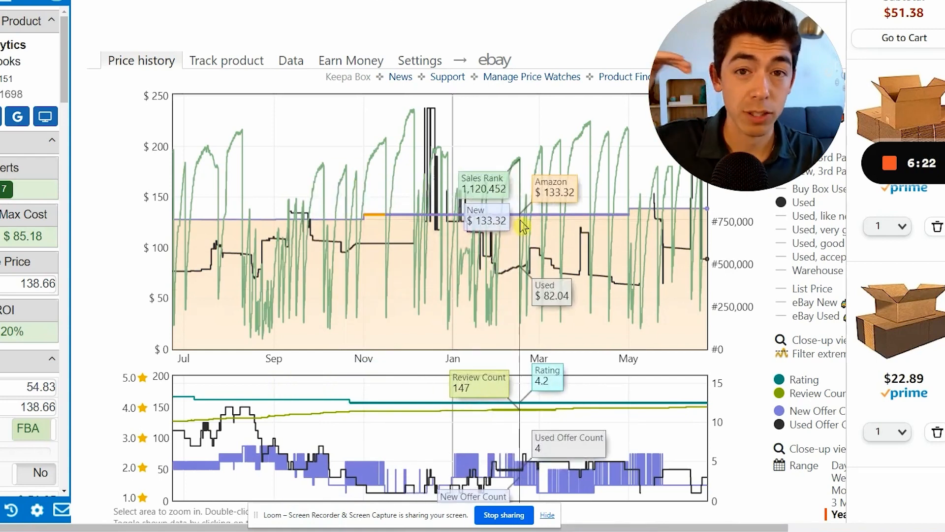
pyautogui.moveTo(395, 271)
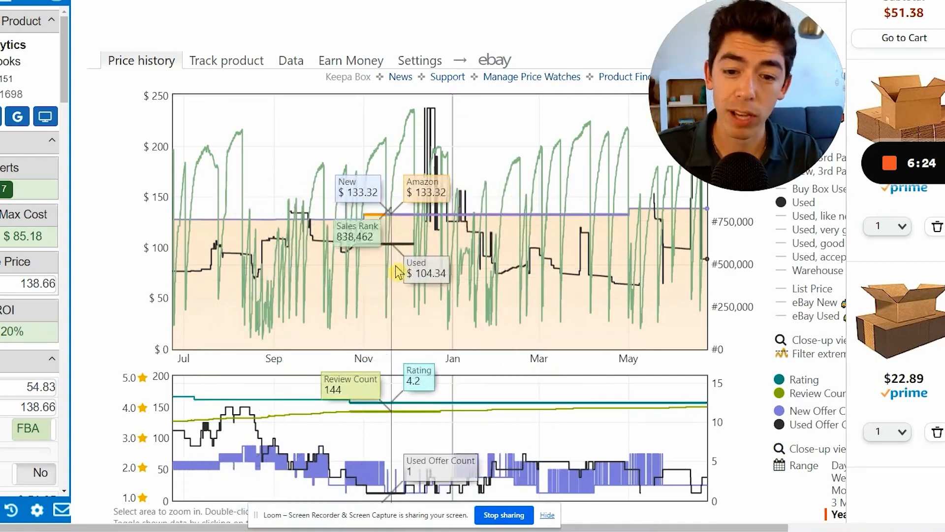
pyautogui.moveTo(672, 265)
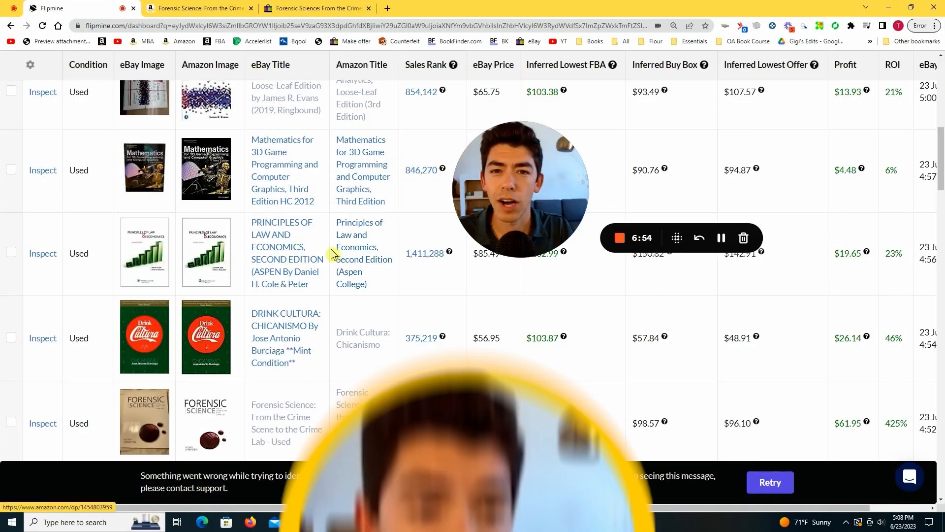
# - Scroll the results table down to the Forensic Science row with 425% ROI
pyautogui.scroll(-3)
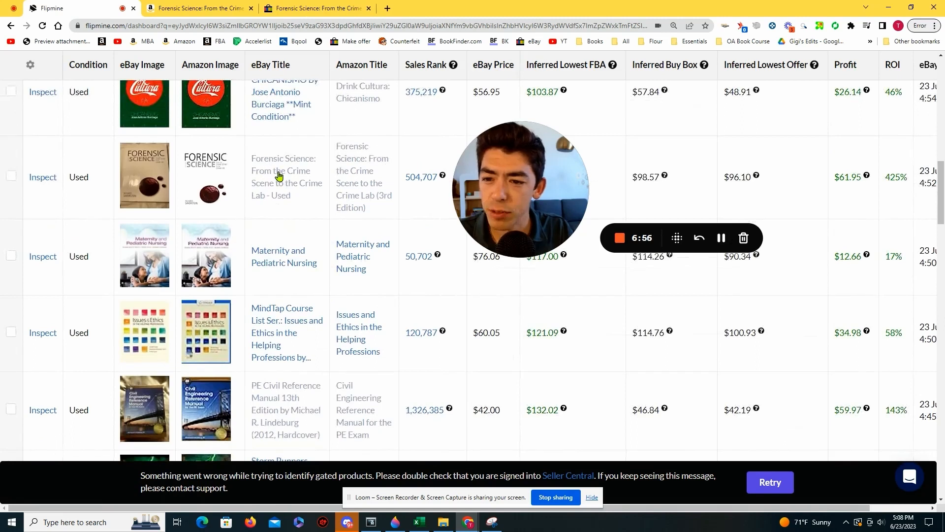
pyautogui.scroll(-3)
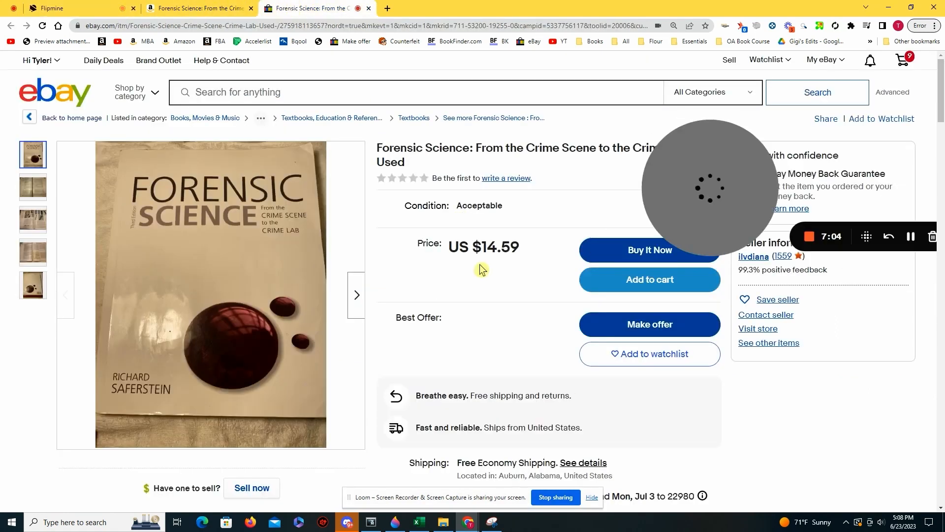
# - View the Forensic Science listing's inside-pages photo among its $14.59 Acceptable-condition shots
pyautogui.scroll(-3)
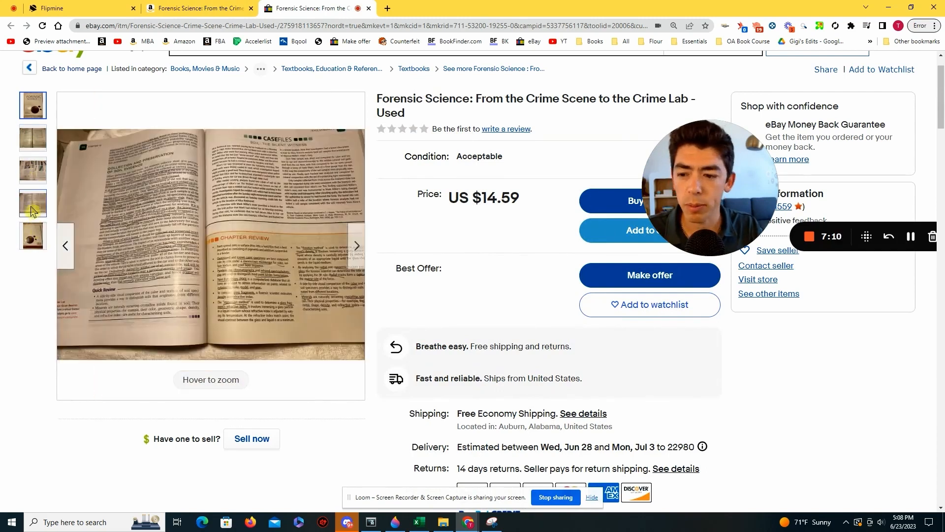
pyautogui.click(33, 104)
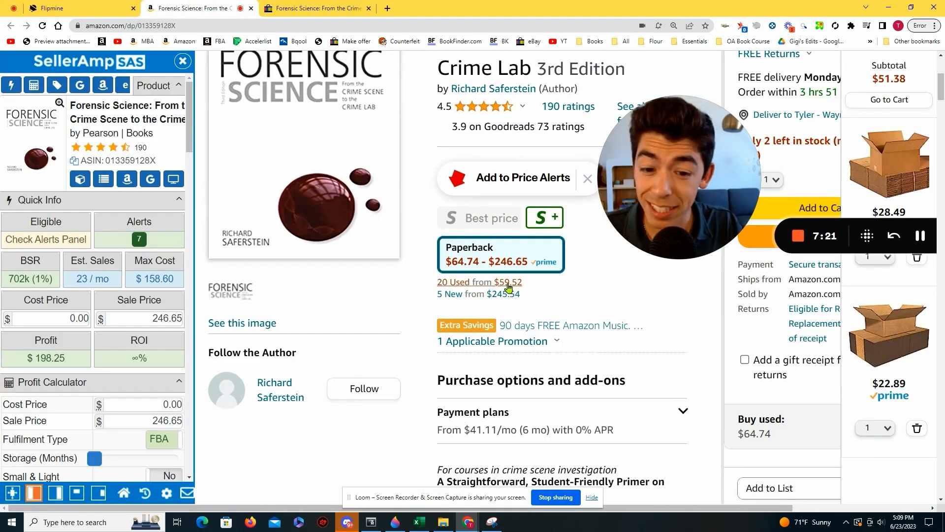
# - Enter the $14.59 eBay price as the SellerAmp Cost Price
pyautogui.scroll(-3)
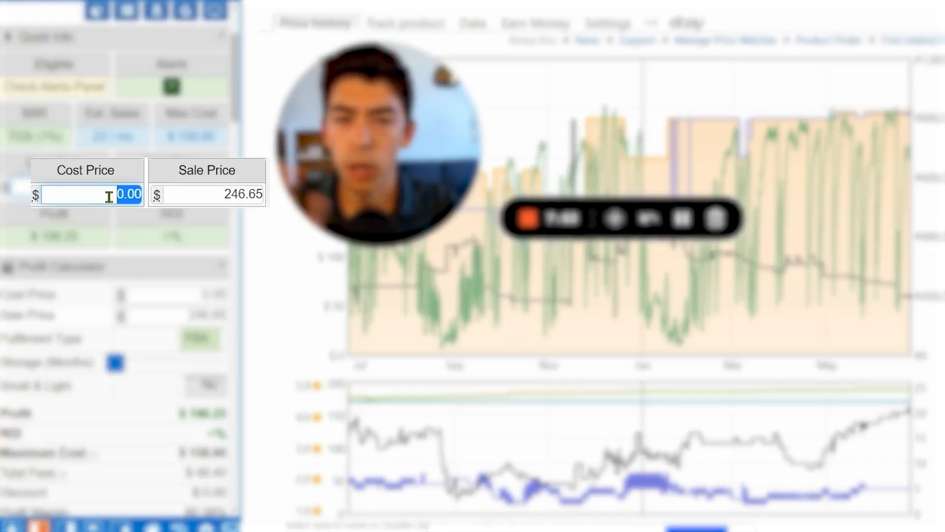
pyautogui.write('14.59')
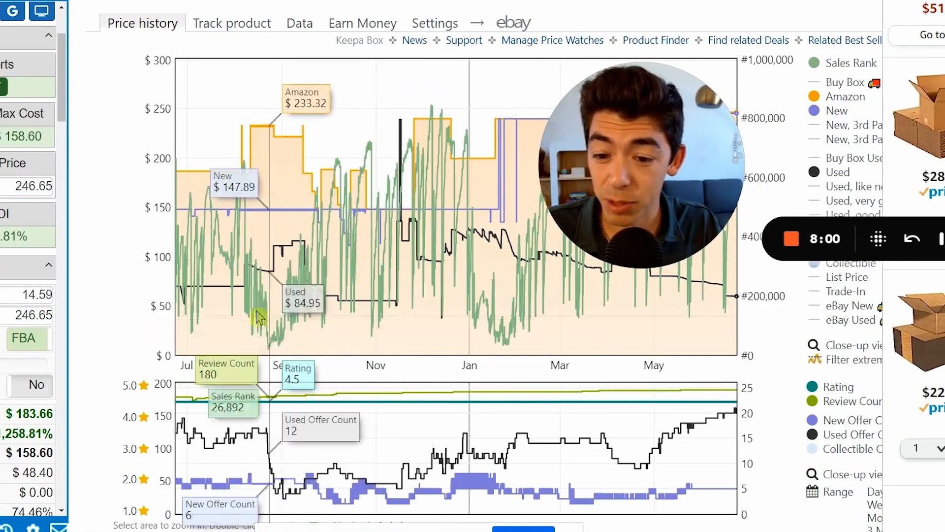
pyautogui.moveTo(244, 332)
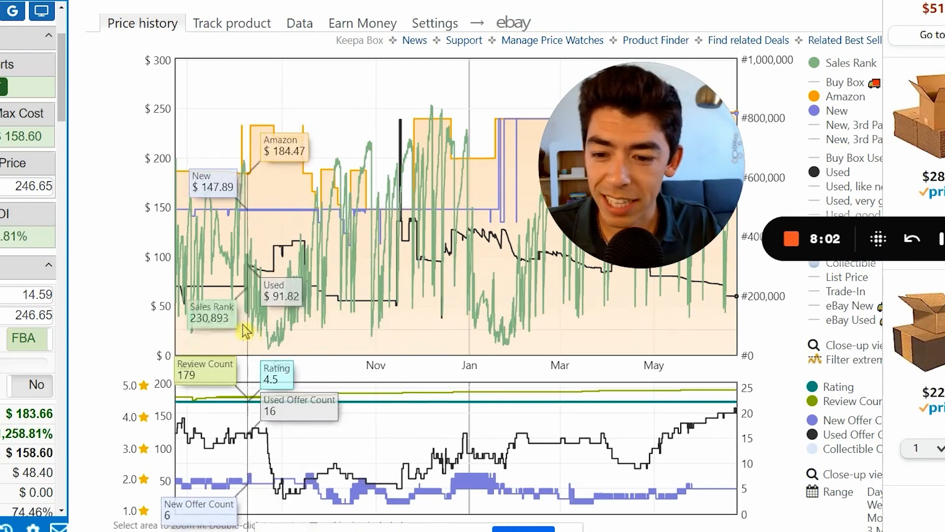
# - Review the Keepa price history and try a lower Sale Price starting with 5
pyautogui.scroll(-3)
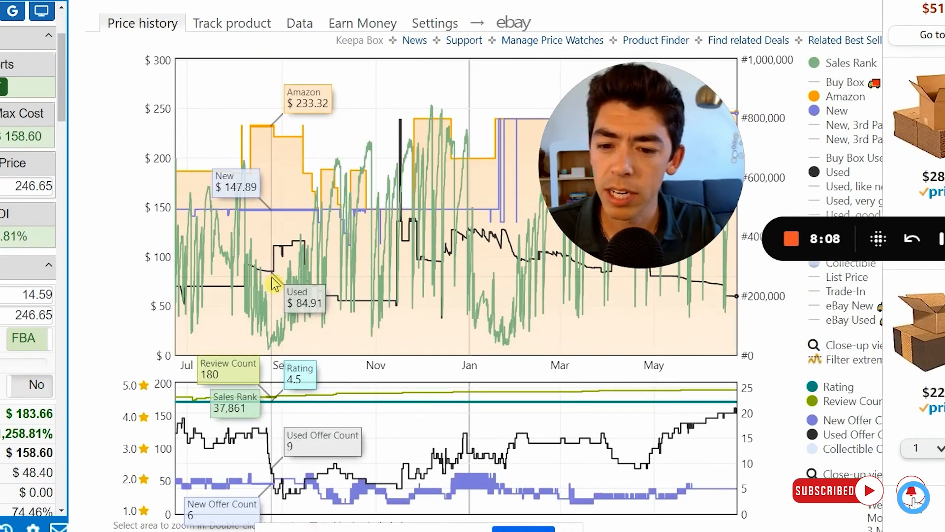
pyautogui.scroll(-3)
pyautogui.write('7')
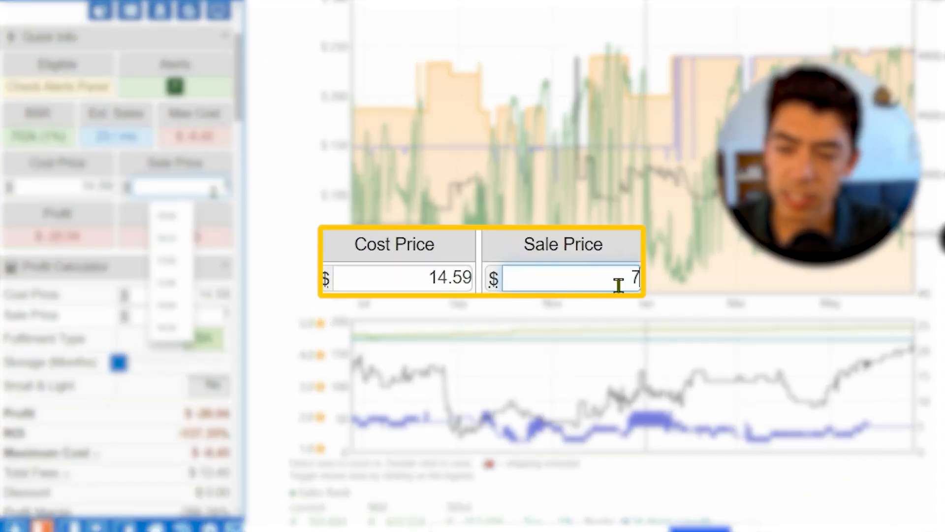
pyautogui.write('5')
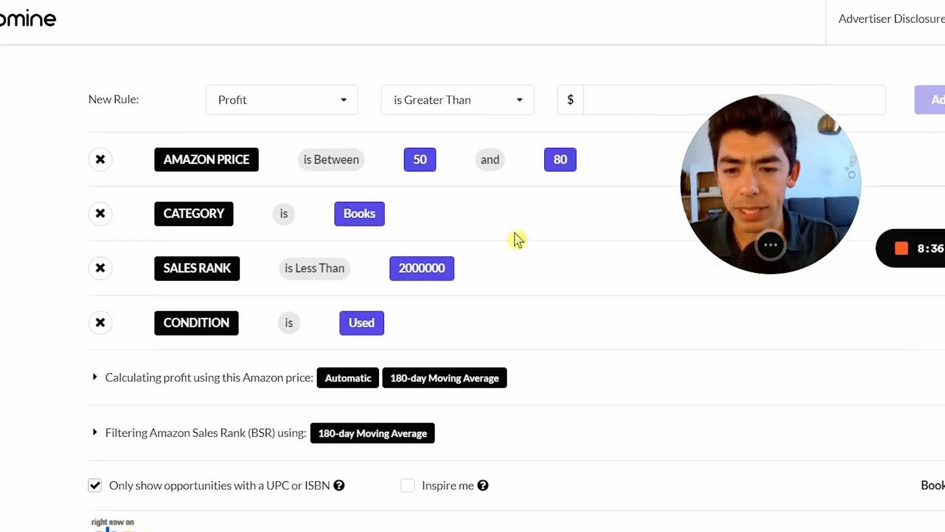
pyautogui.moveTo(512, 172)
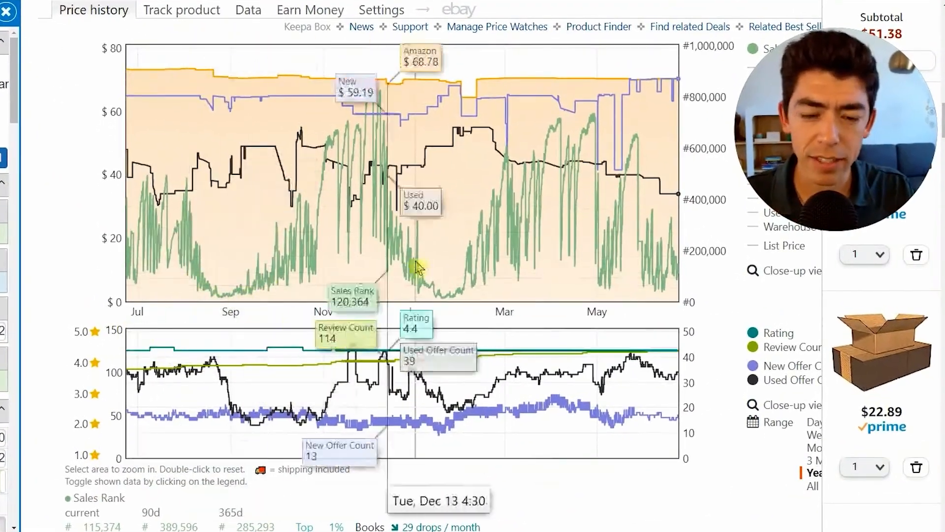
pyautogui.moveTo(467, 176)
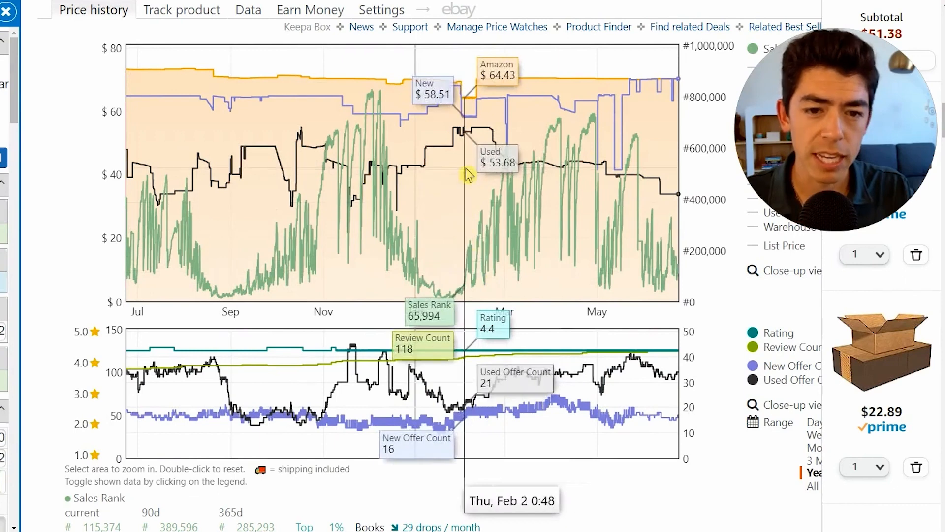
pyautogui.moveTo(252, 175)
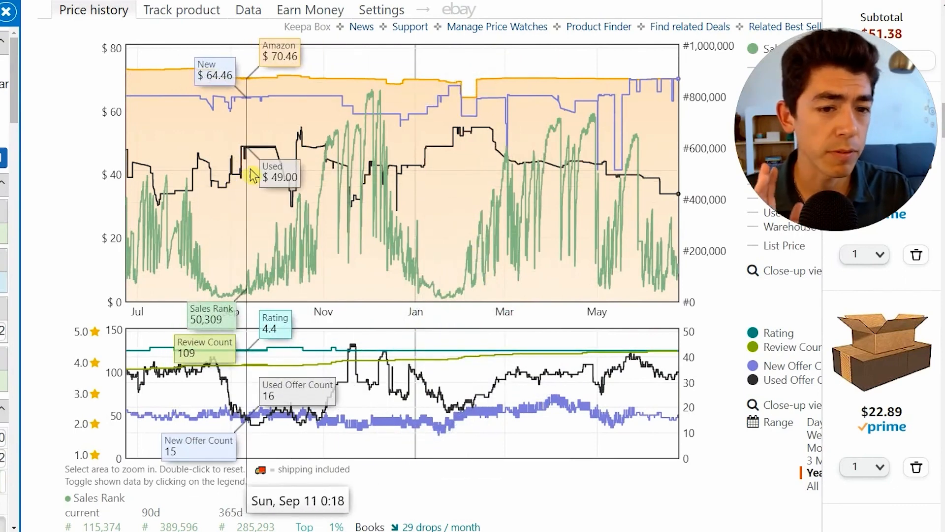
pyautogui.moveTo(250, 107)
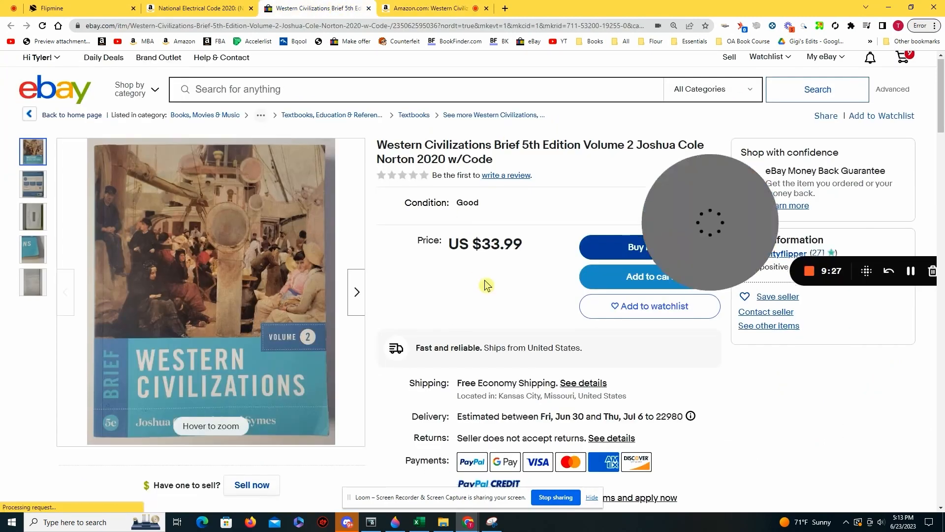
# - Review the Western Civilizations eBay listing at US $33.99 Good, then bring up its Amazon page
pyautogui.scroll(-3)
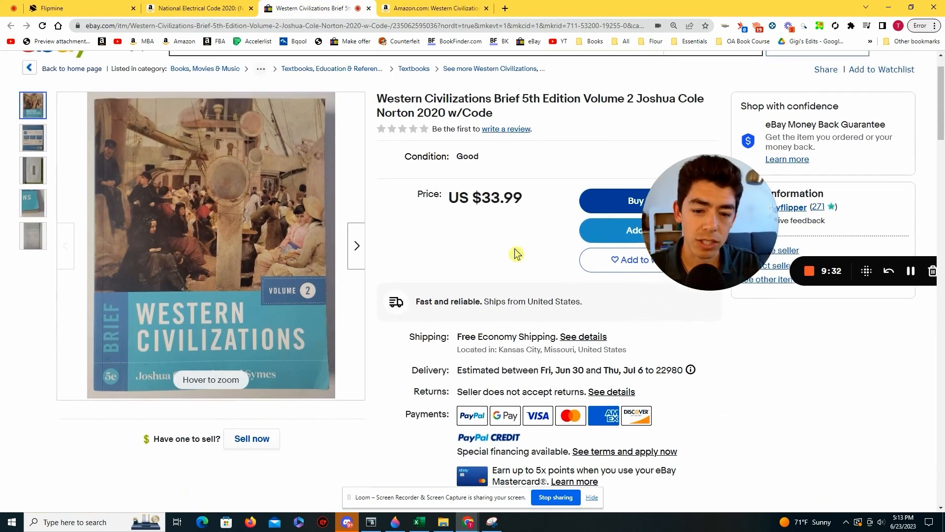
pyautogui.click(432, 8)
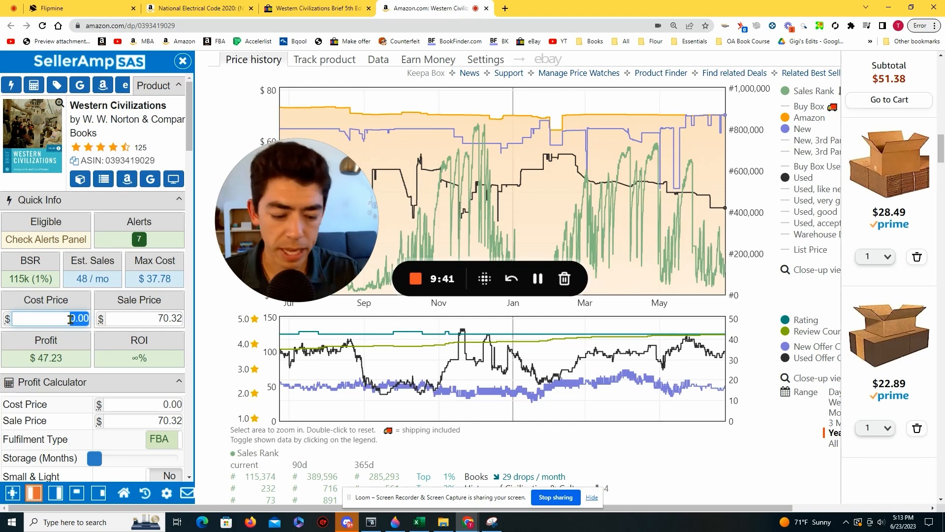
# - Set SellerAmp Cost Price to $20.00 and Sale Price to $50 for Western Civilizations
pyautogui.write('20.00')
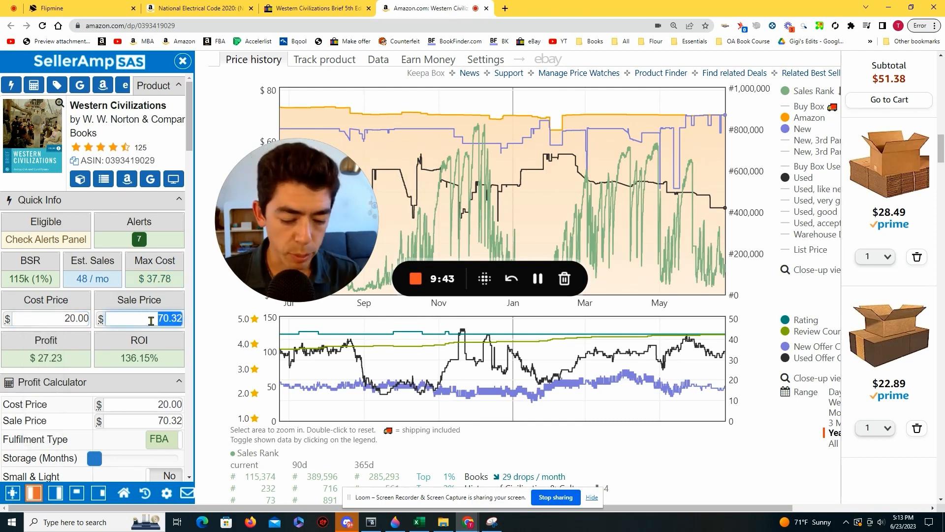
pyautogui.write('50')
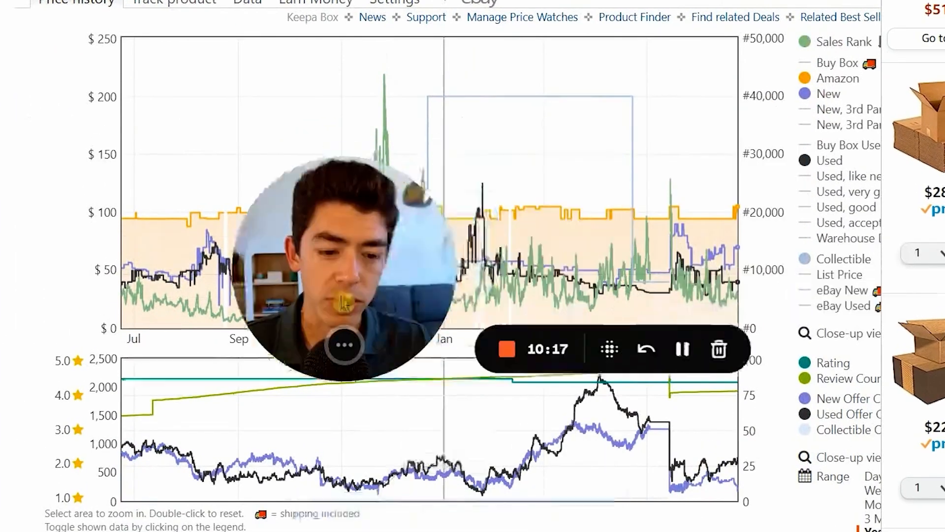
# - Scroll to the electrical code book's Keepa chart to study its April–June rank and offer counts
pyautogui.scroll(-3)
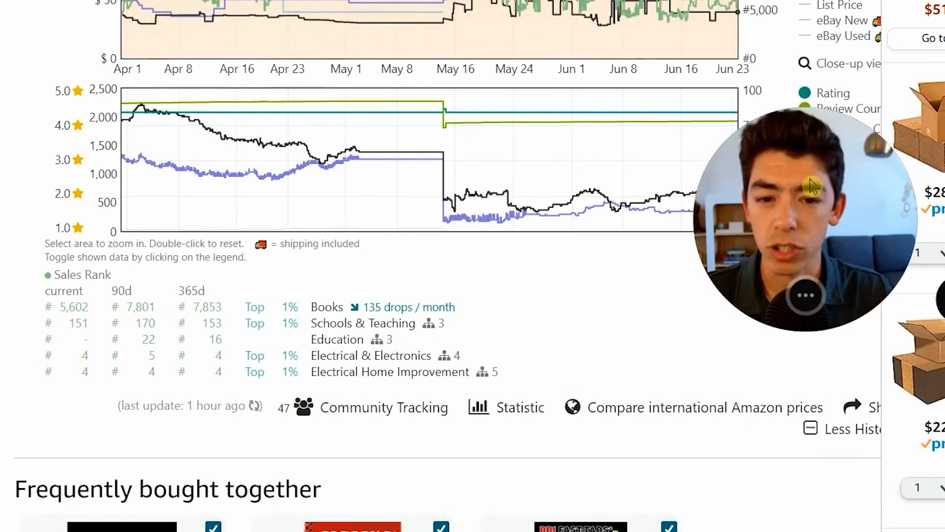
pyautogui.moveTo(437, 163)
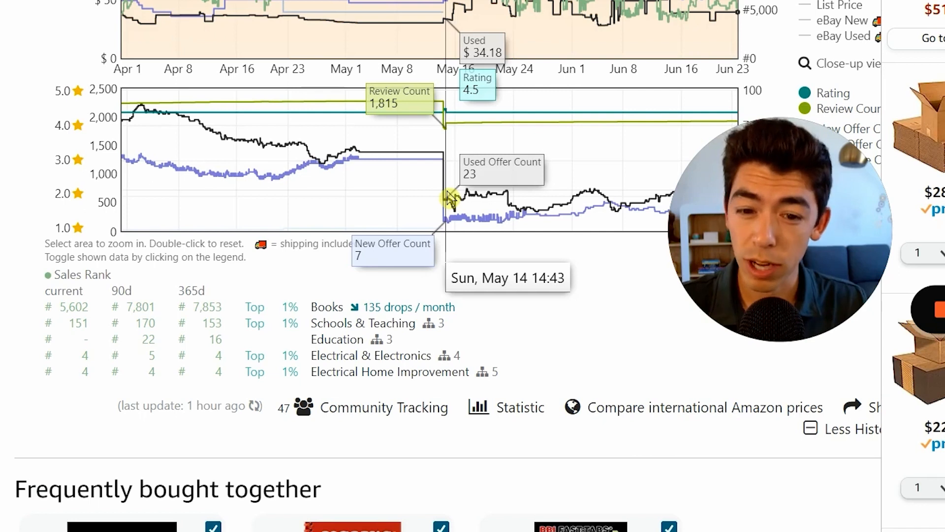
pyautogui.moveTo(437, 172)
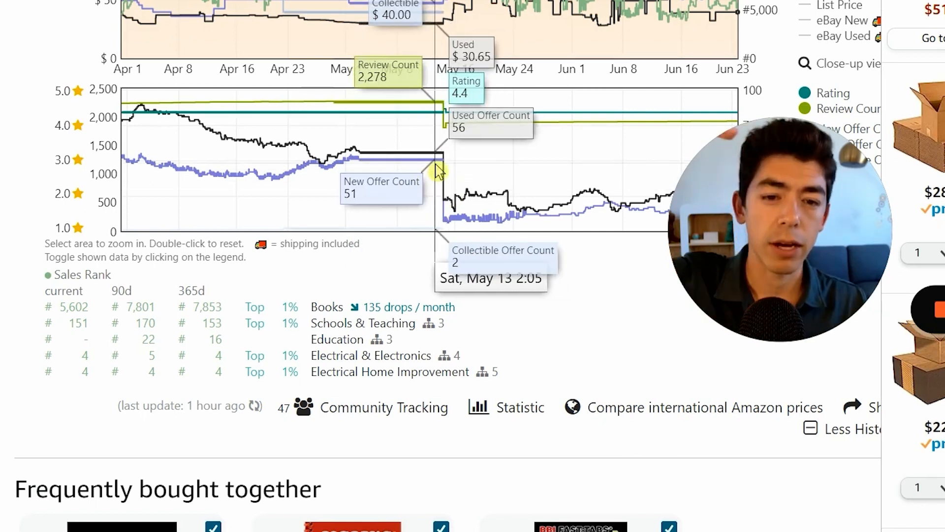
pyautogui.moveTo(208, 139)
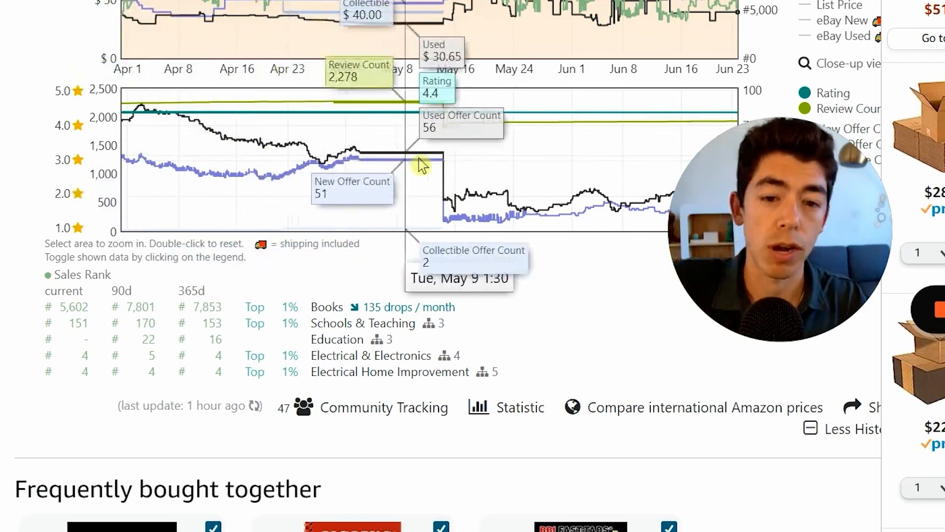
pyautogui.moveTo(758, 249)
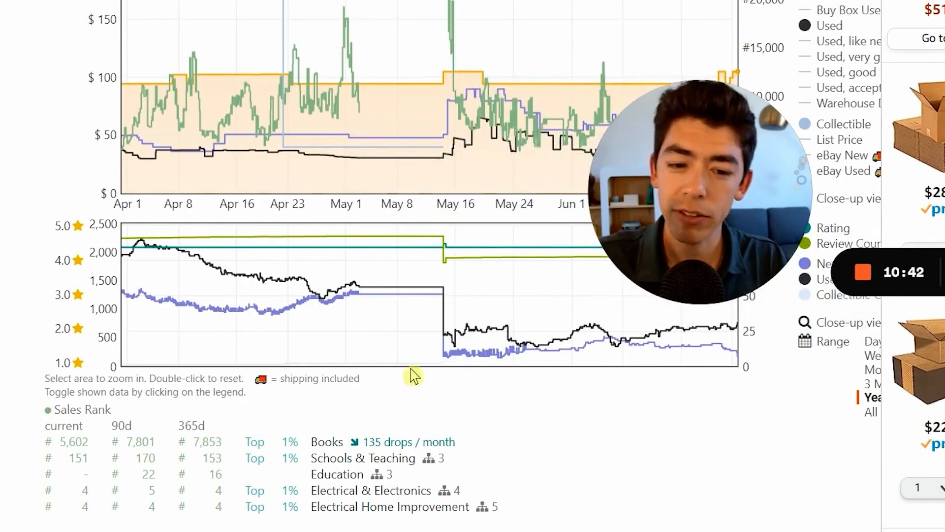
pyautogui.moveTo(449, 347)
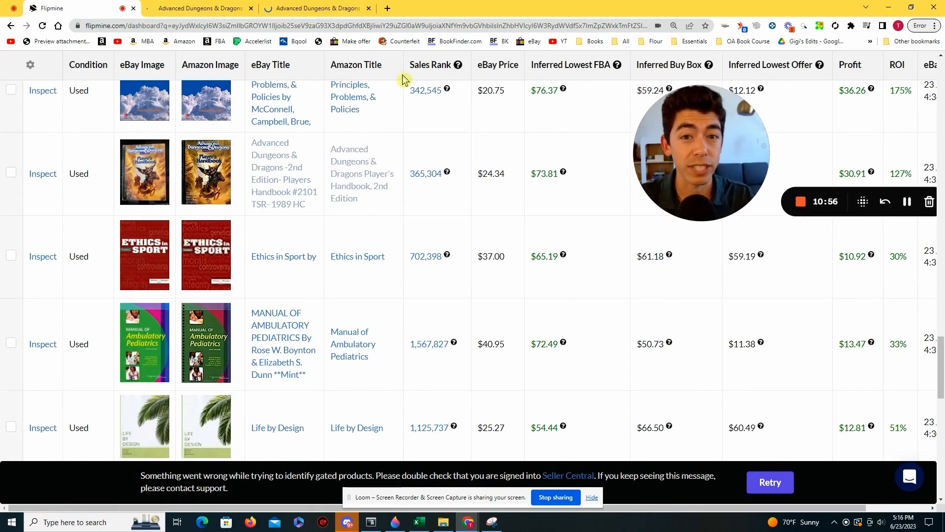
# - Bring up the Advanced Dungeons & Dragons 2nd Edition Players Handbook eBay listing, then its Amazon page
pyautogui.click(193, 8)
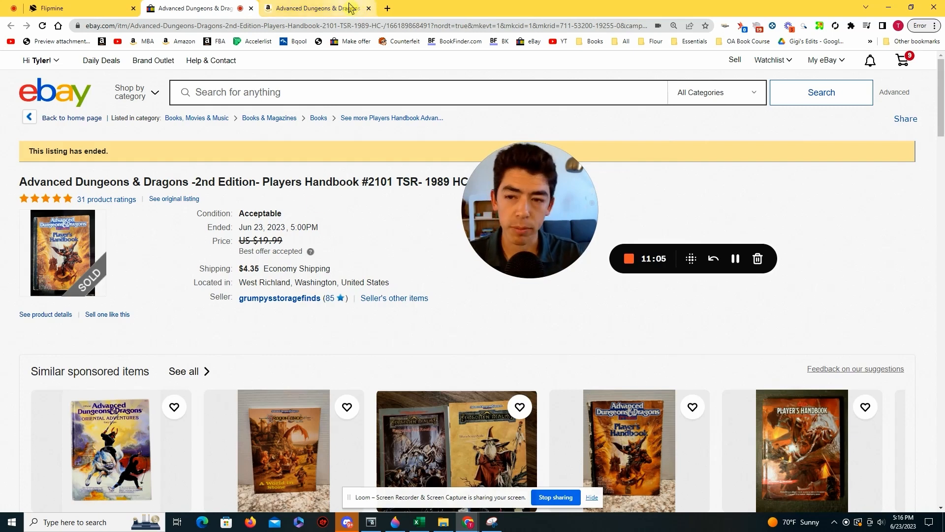
pyautogui.click(316, 8)
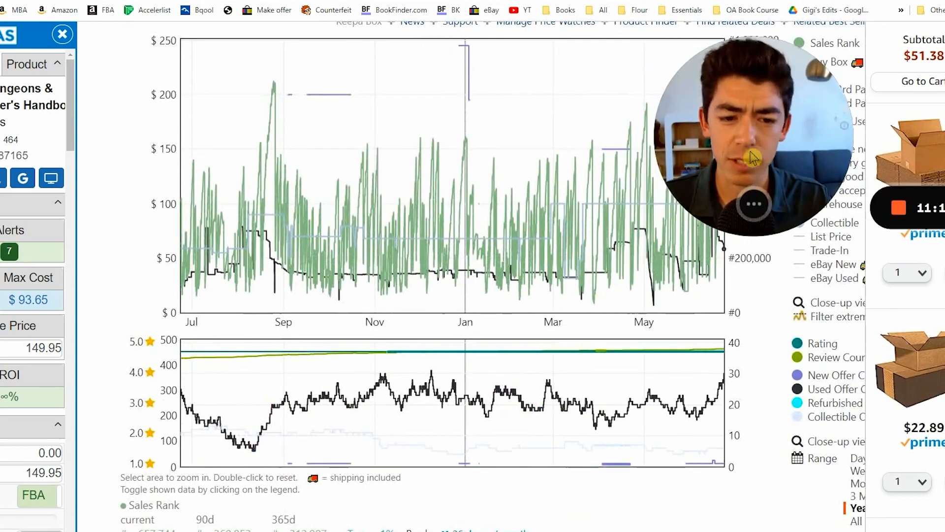
pyautogui.moveTo(375, 284)
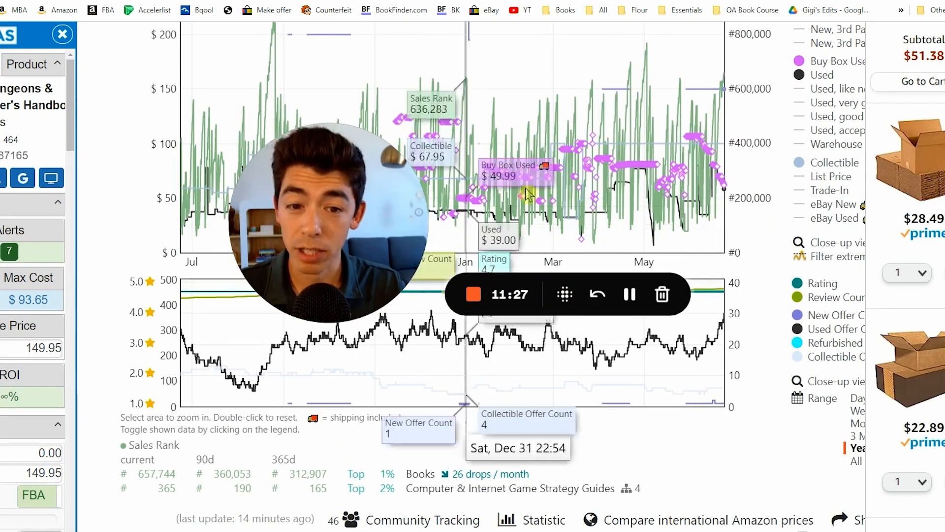
# - View the Keepa offer details of a used Buy Box data point for the Players Handbook, then close them
pyautogui.click(526, 193)
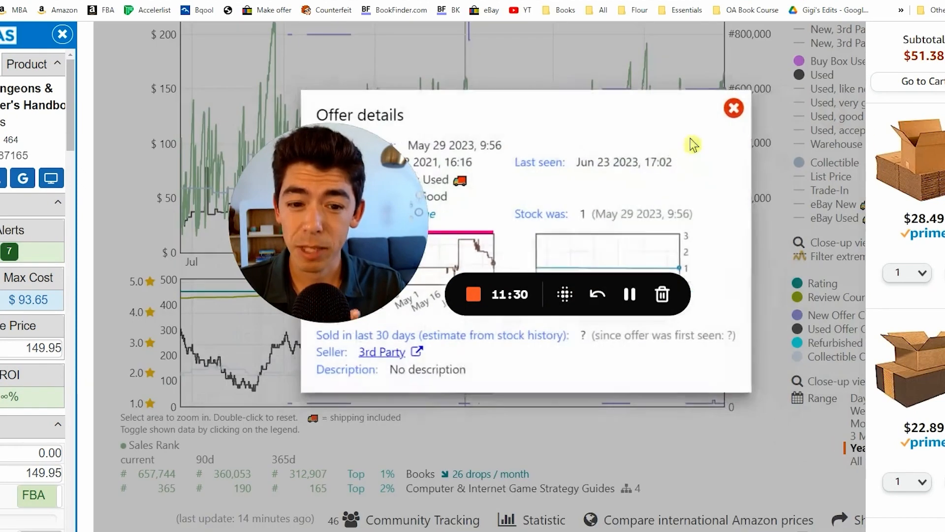
pyautogui.click(734, 109)
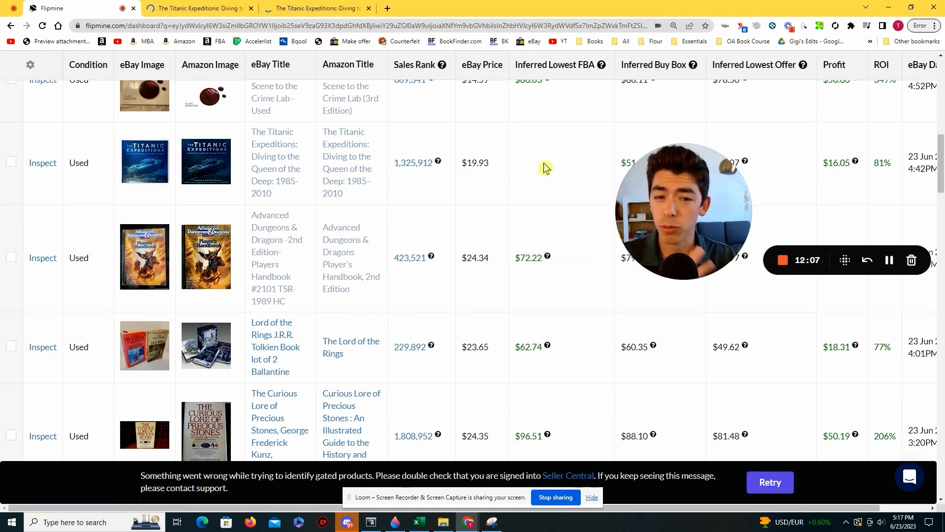
# - Check The Titanic Expeditions eBay listing at $14.88, then return to the Flipmine results table
pyautogui.click(316, 8)
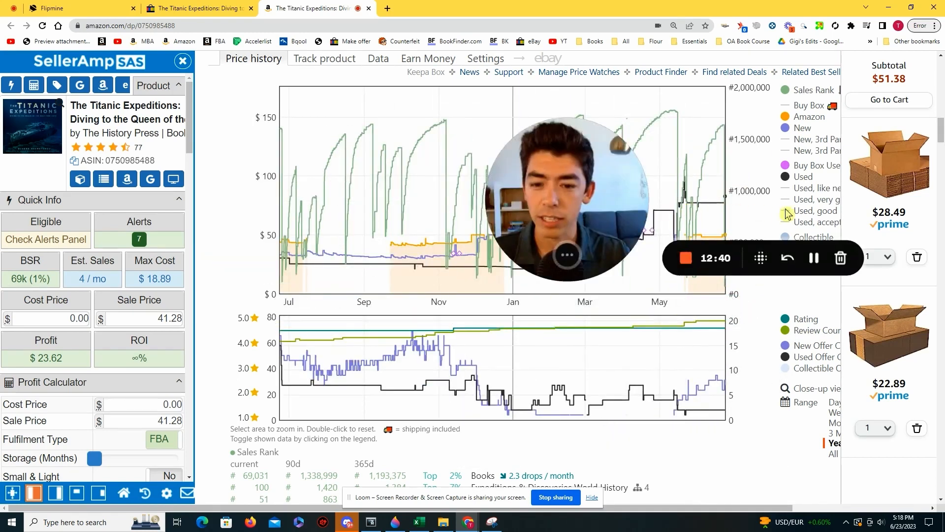
pyautogui.moveTo(494, 259)
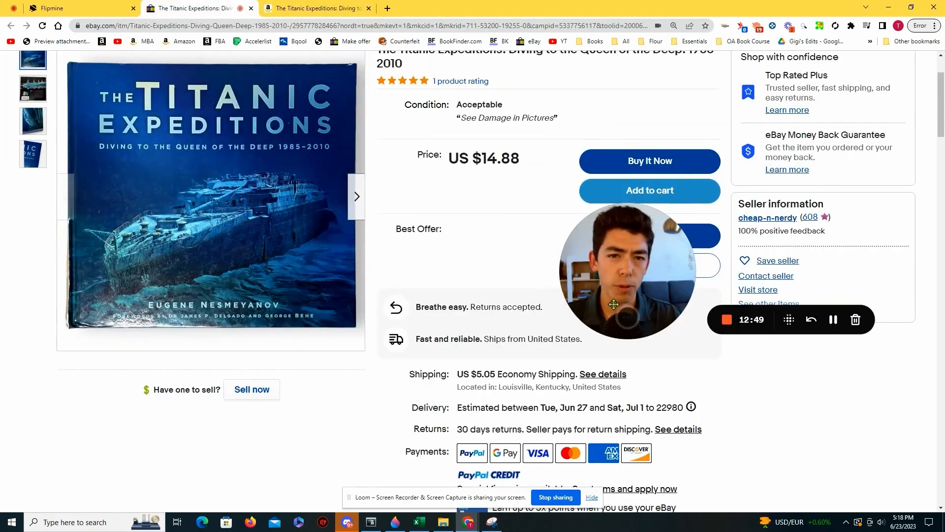
pyautogui.scroll(-3)
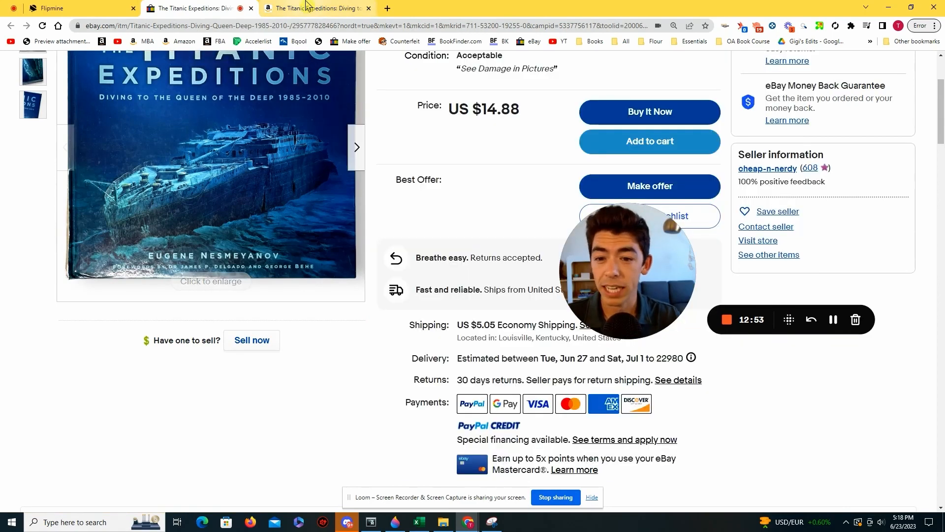
pyautogui.click(79, 8)
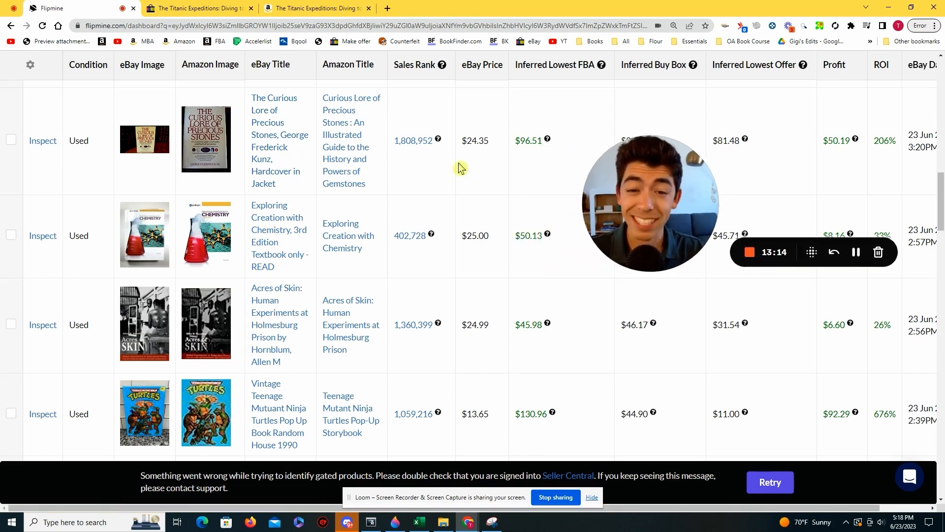
pyautogui.moveTo(302, 148)
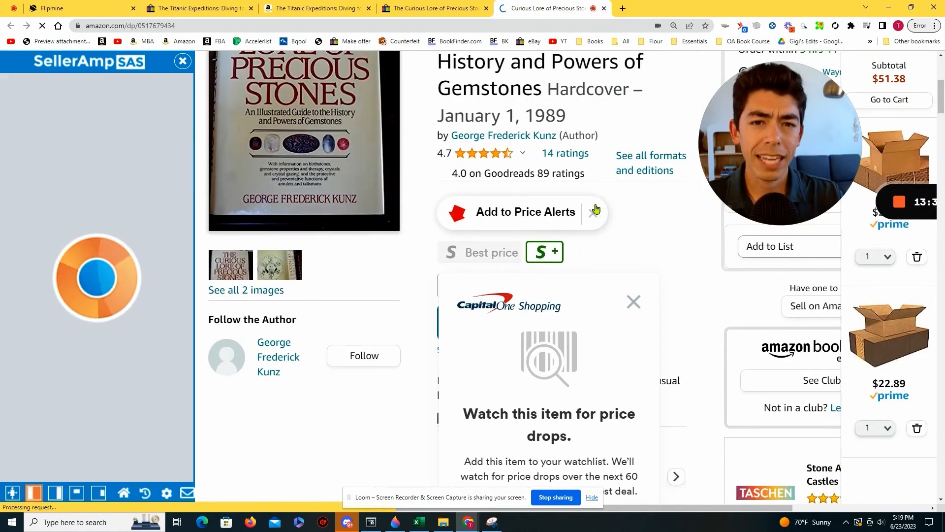
# - Dismiss the Capital One popup and scroll to the Curious Lore of Precious Stones Keepa chart
pyautogui.click(633, 302)
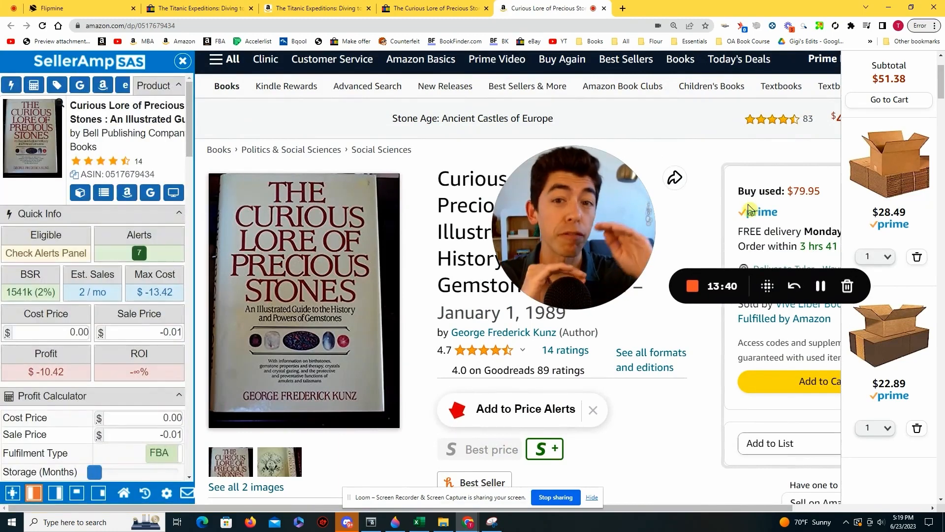
pyautogui.scroll(-3)
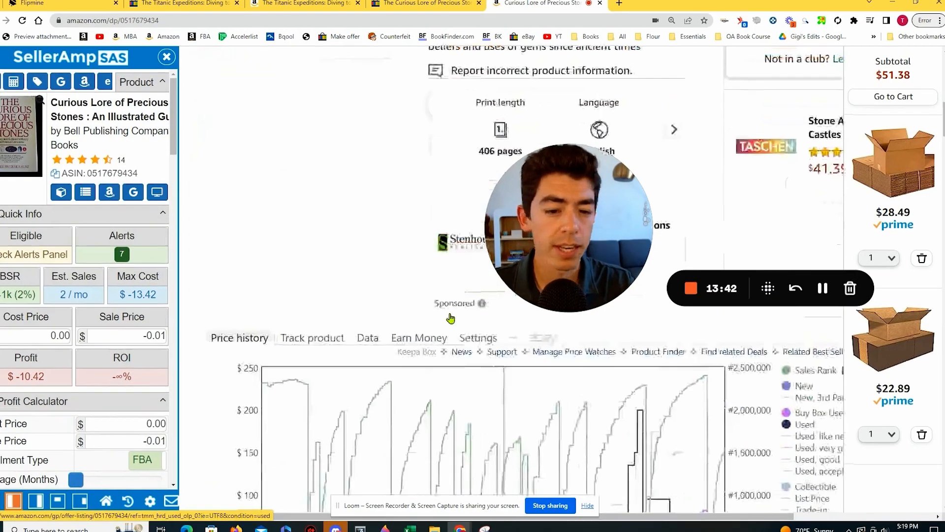
pyautogui.scroll(-3)
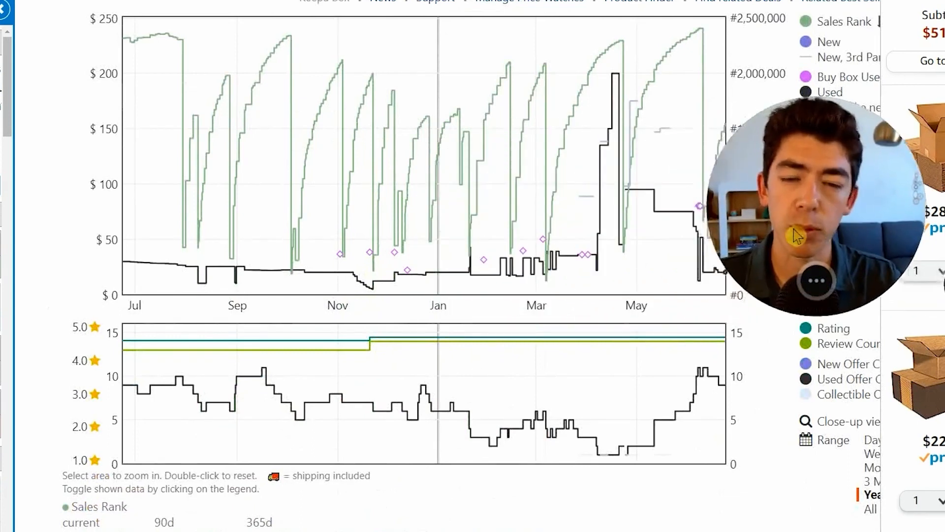
pyautogui.moveTo(318, 262)
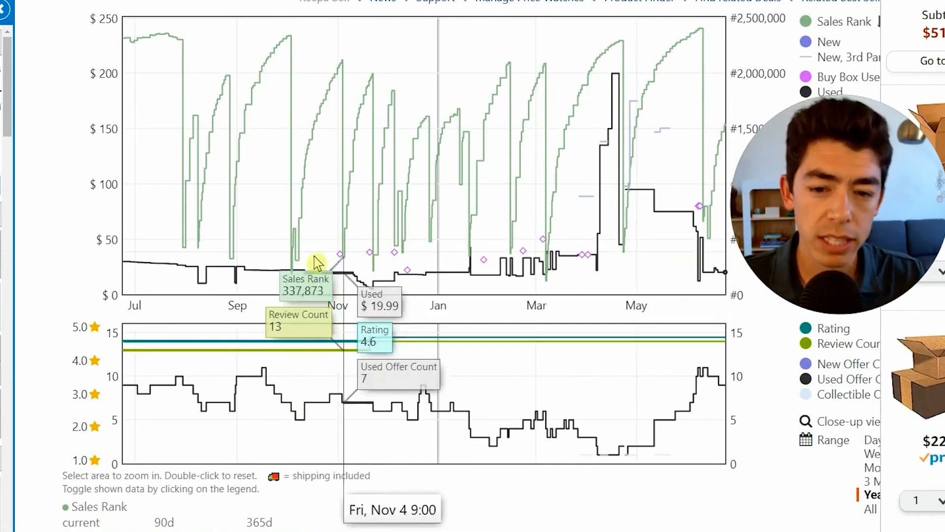
pyautogui.moveTo(573, 268)
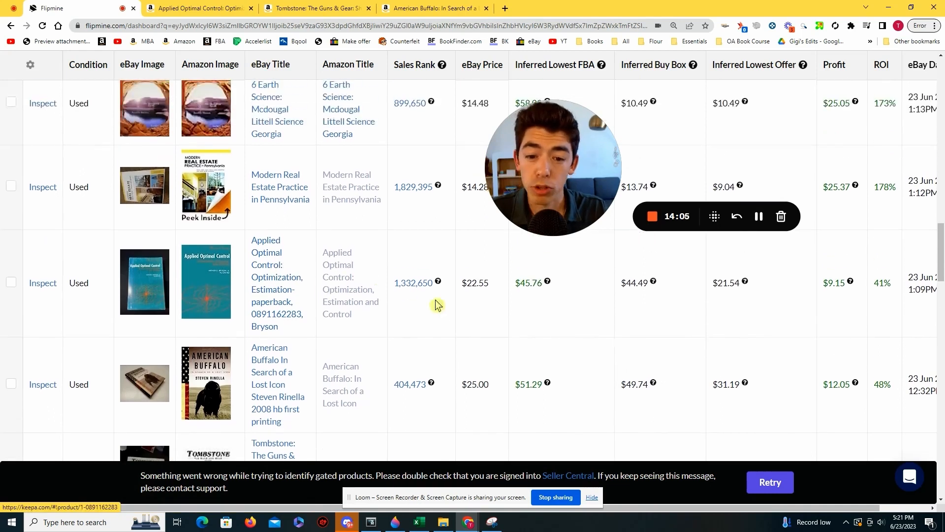
pyautogui.moveTo(536, 298)
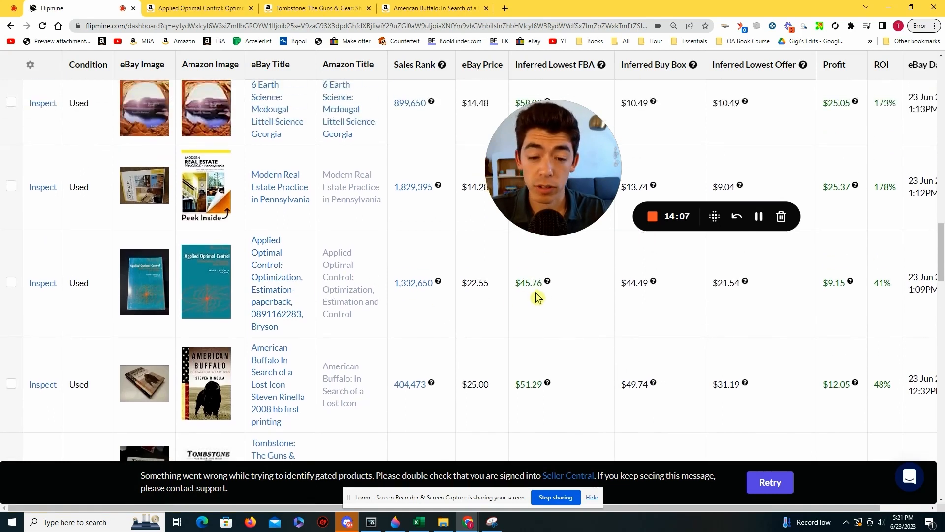
pyautogui.moveTo(473, 294)
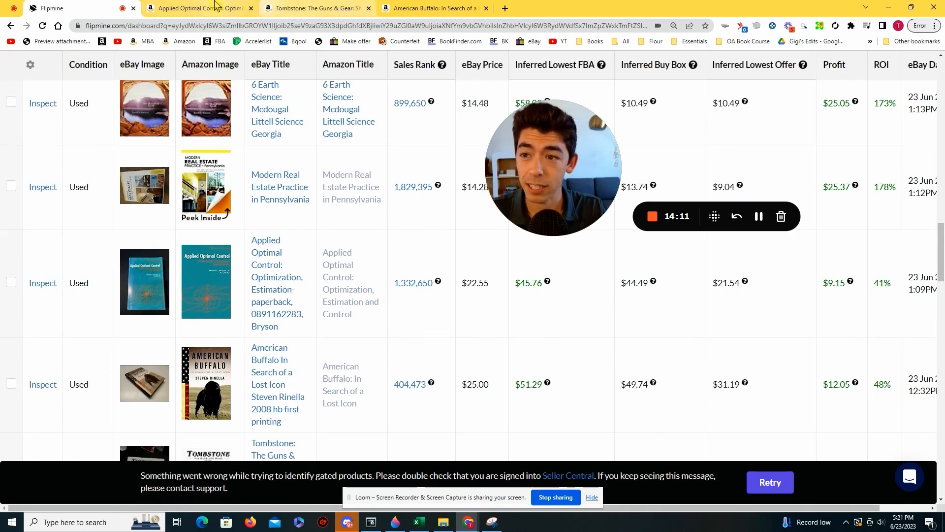
# - Switch to the Applied Optimal Control Amazon page with its Keepa history
pyautogui.click(193, 7)
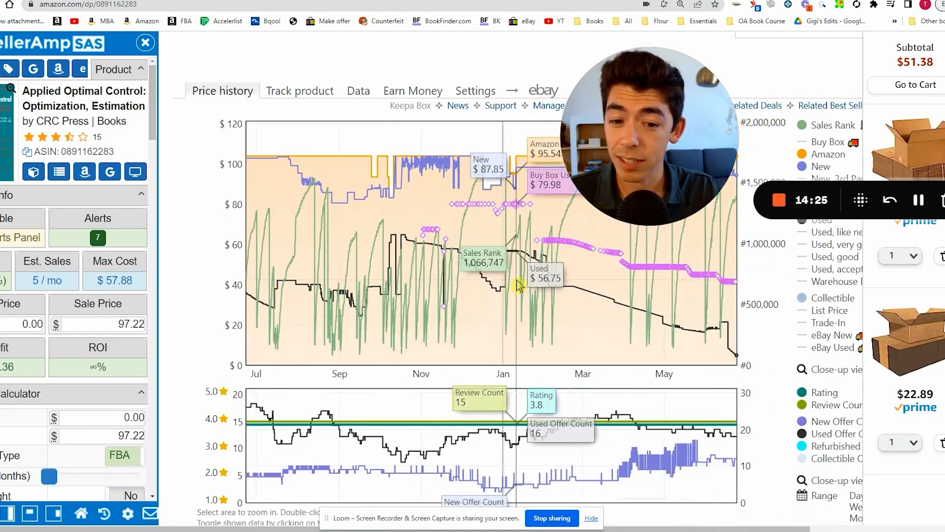
pyautogui.moveTo(280, 232)
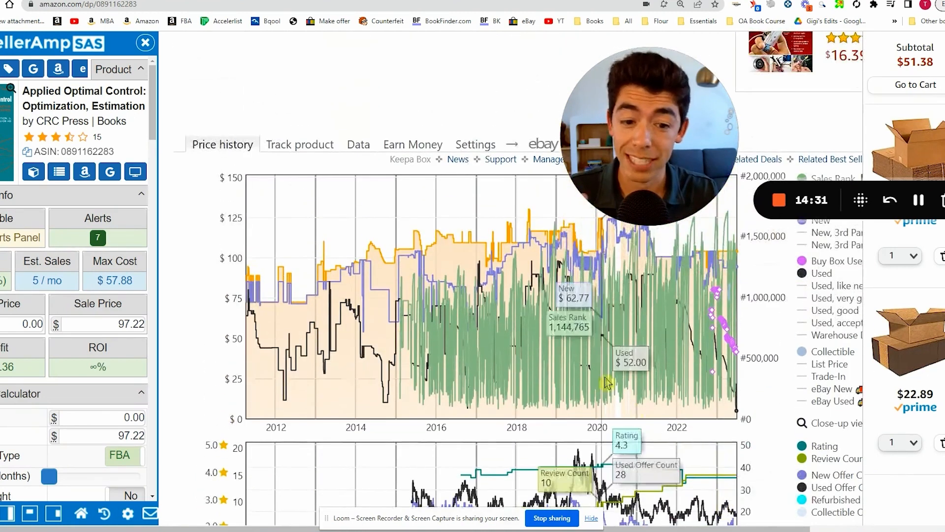
# - Review Applied Optimal Control's Keepa history and product details, then bring up its '12 New from $94.27' offers
pyautogui.scroll(-3)
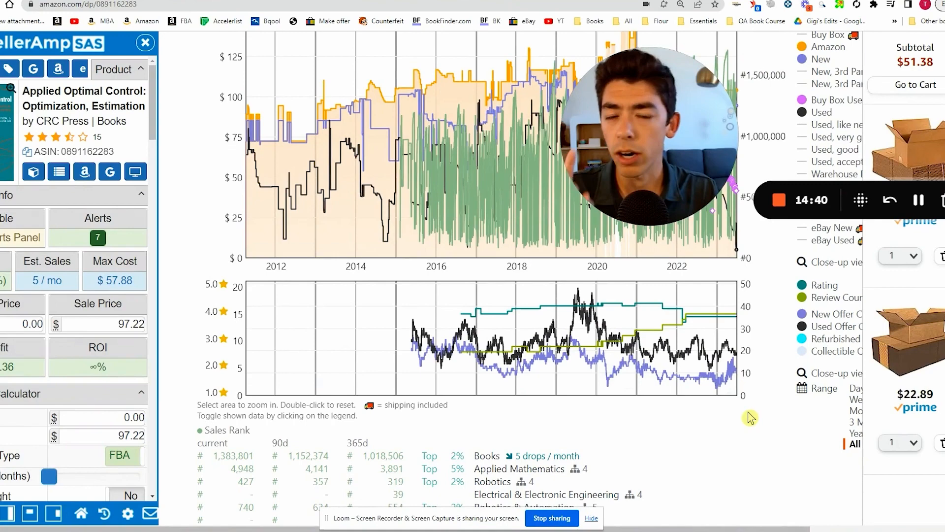
pyautogui.scroll(-3)
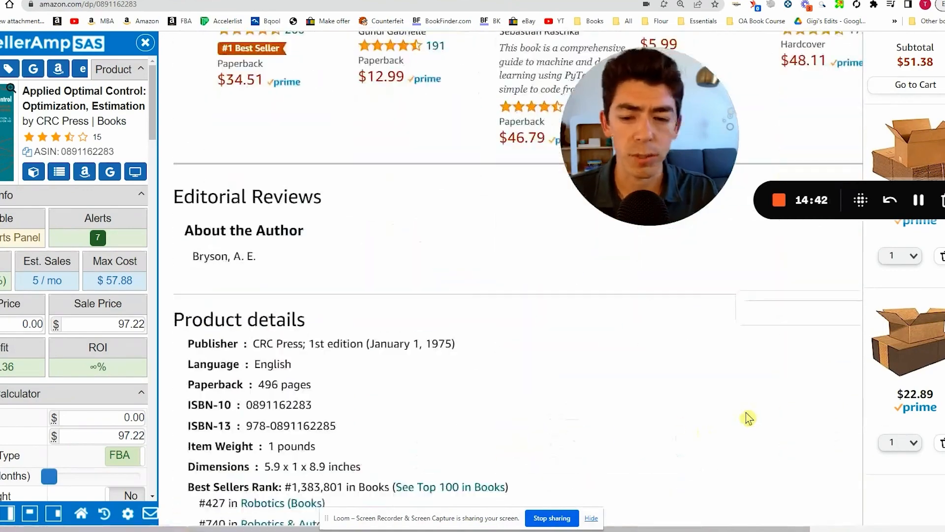
pyautogui.scroll(-3)
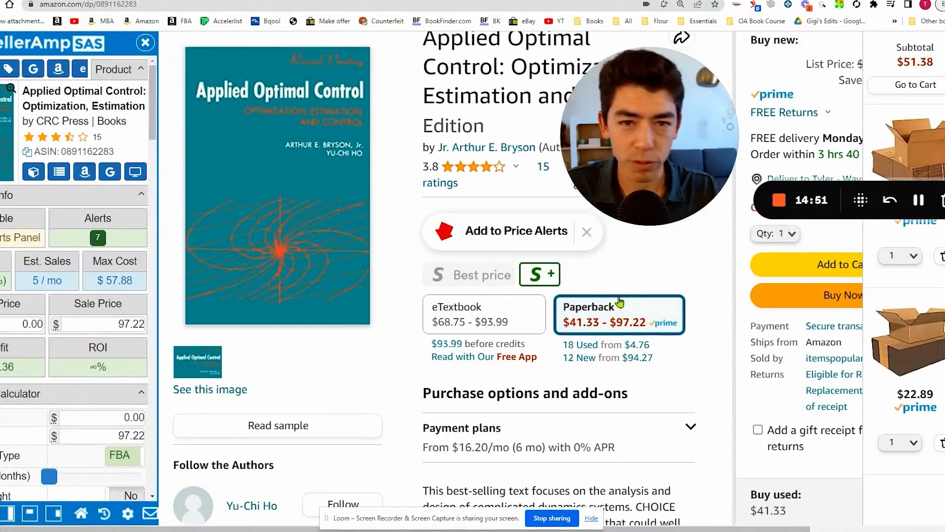
pyautogui.scroll(-3)
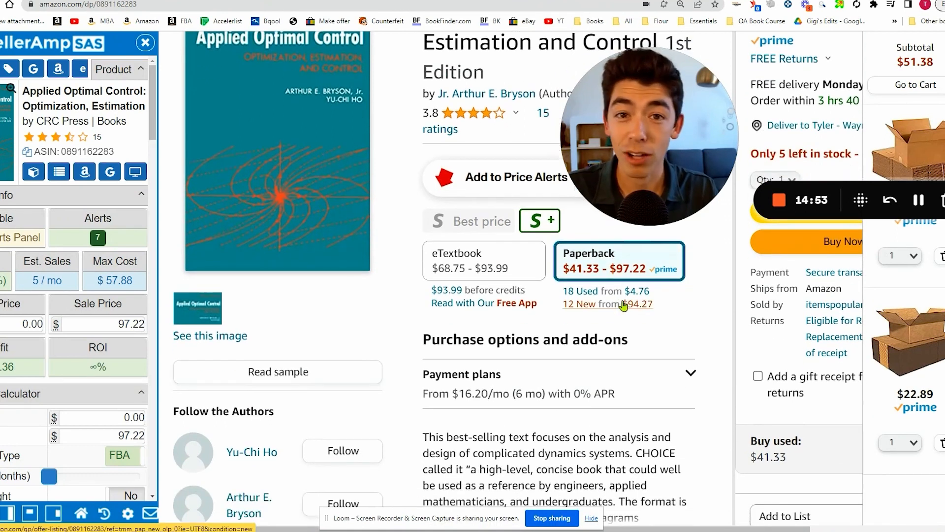
pyautogui.click(607, 303)
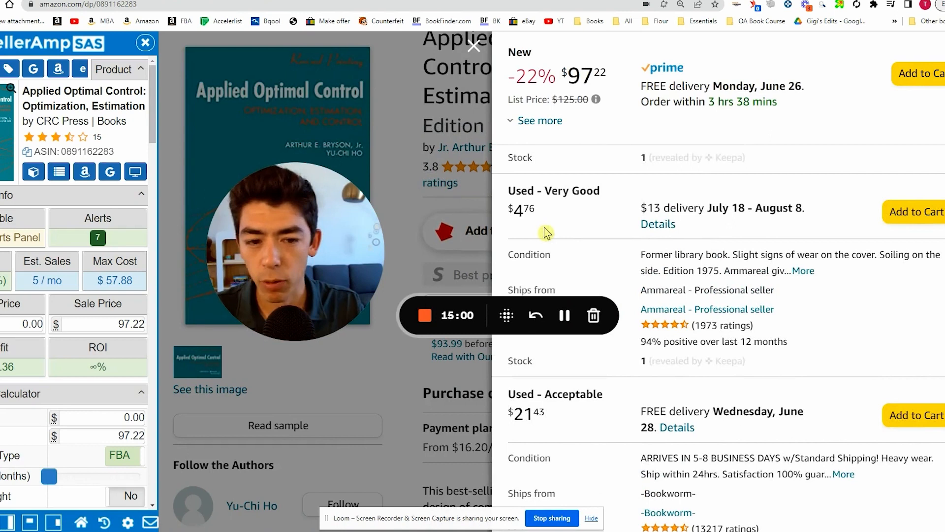
# - Return from Applied Optimal Control's offers to its one-year Keepa chart (new $99.74, used $60.44)
pyautogui.doubleClick(647, 207)
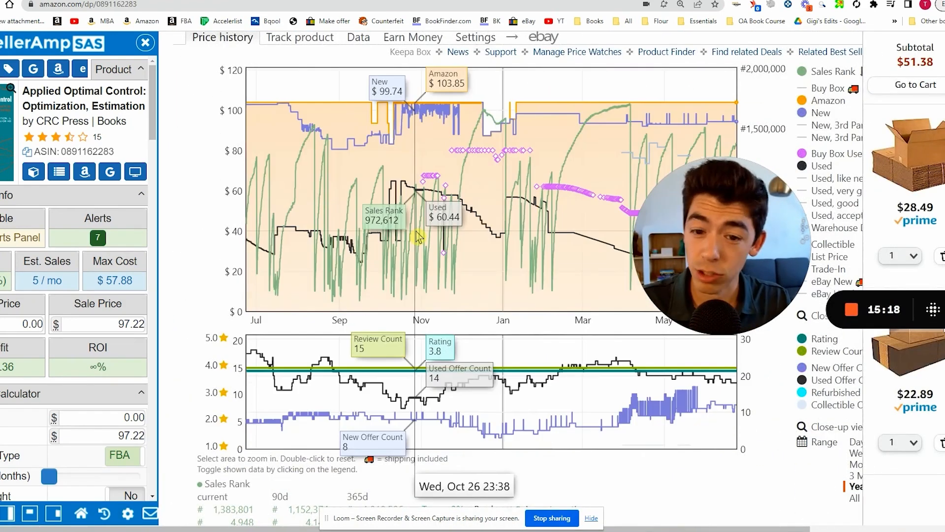
pyautogui.moveTo(319, 251)
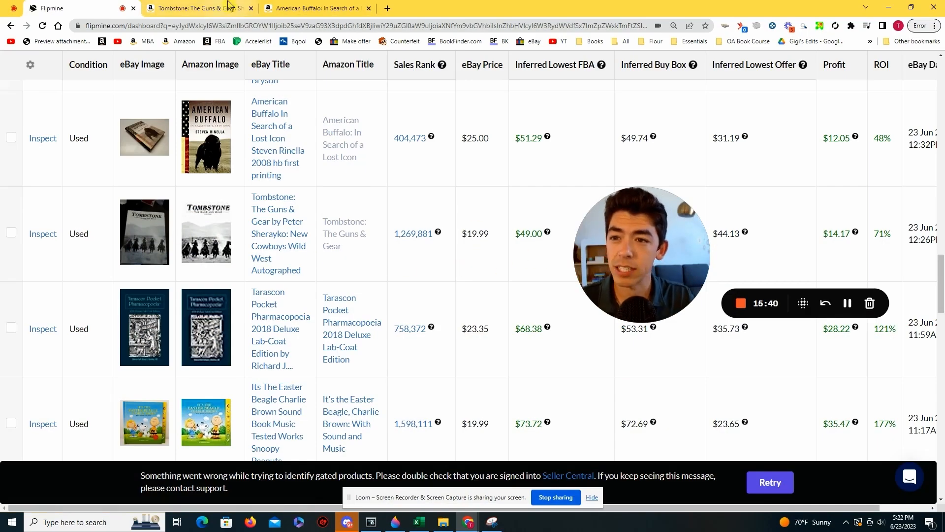
# - Review Tombstone: The Guns & Gear's paperback formats and offers on its Amazon page
pyautogui.click(193, 8)
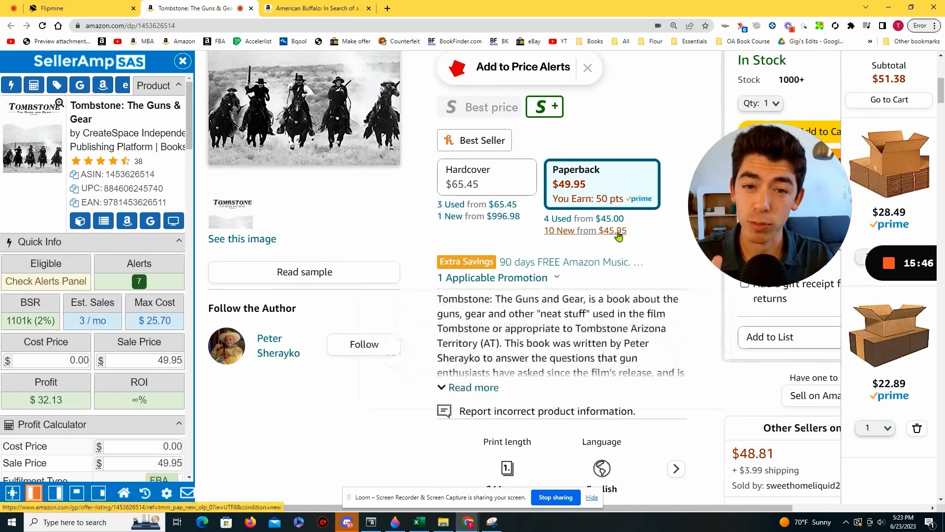
pyautogui.scroll(-3)
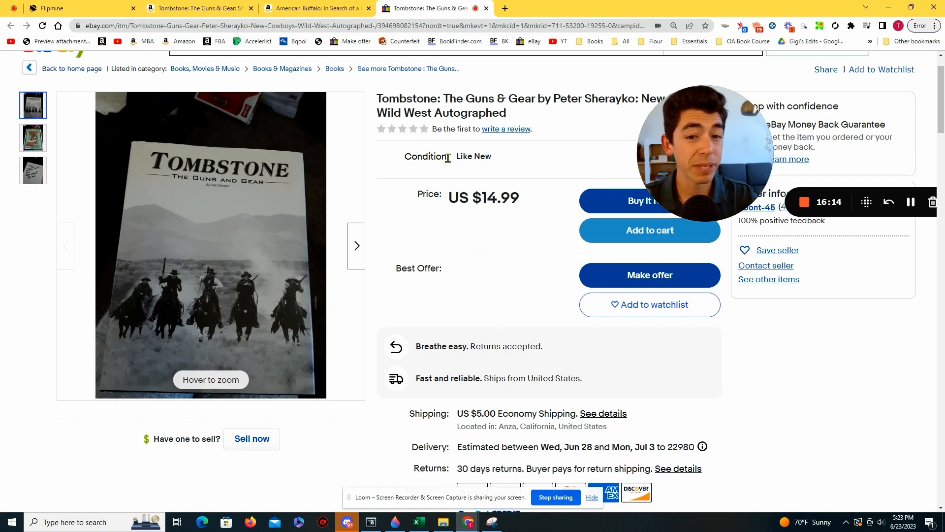
pyautogui.moveTo(476, 197)
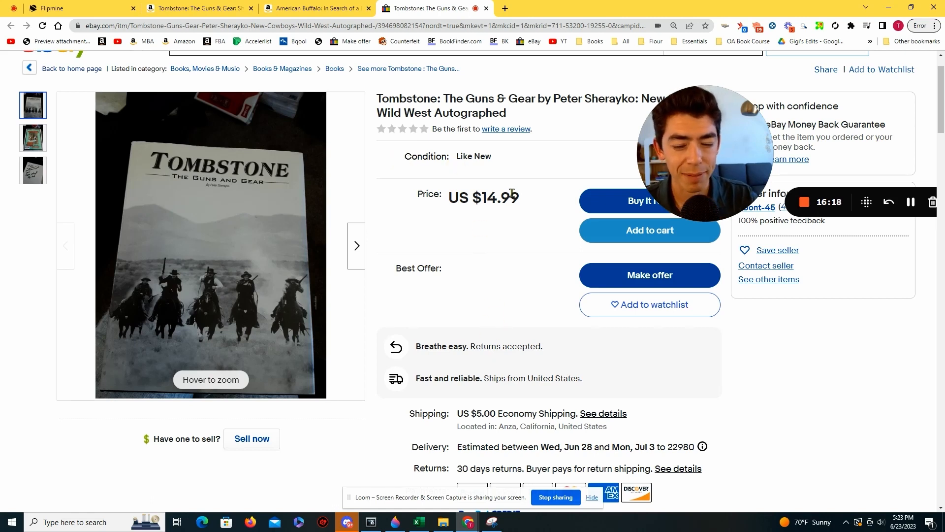
pyautogui.moveTo(391, 163)
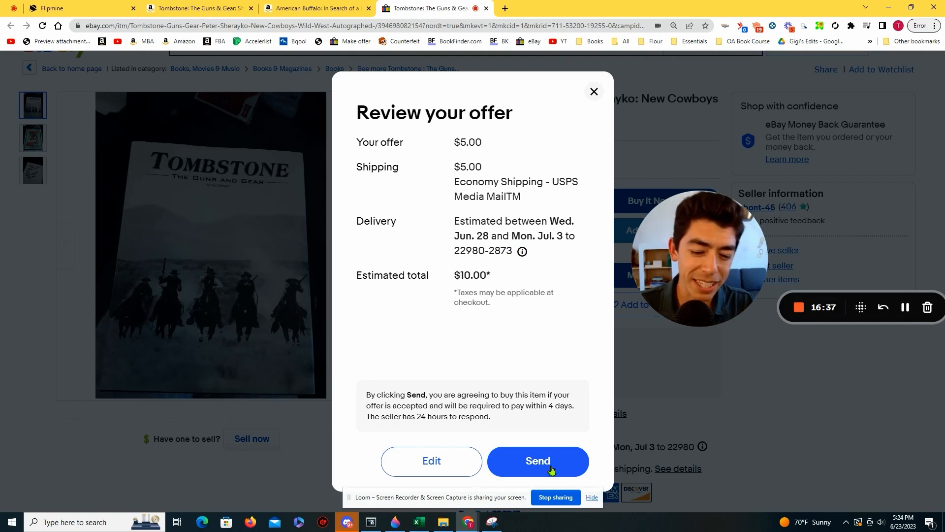
# - Send the $5.00 best offer on the Like New Tombstone eBay listing
pyautogui.click(538, 460)
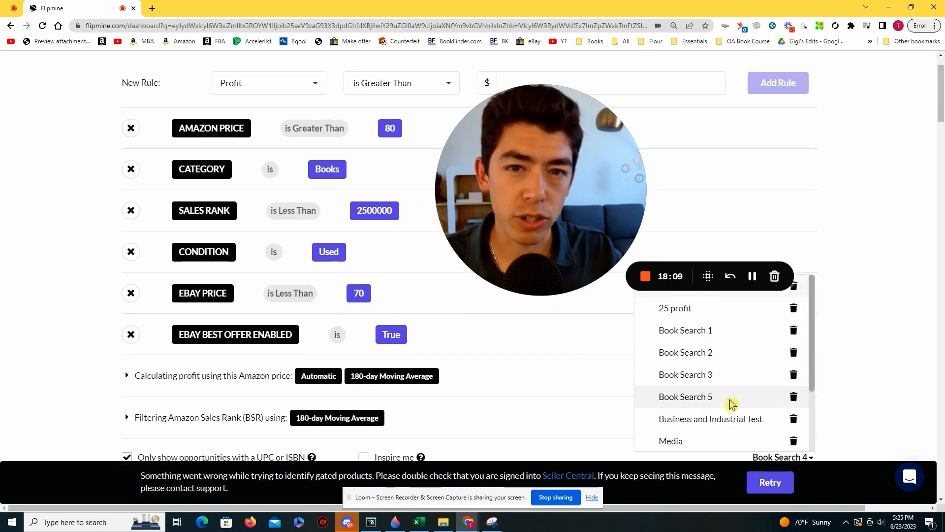
# - Load saved Book Search 5 and review its results, including Critical Thinking at $73.92 profit
pyautogui.click(685, 396)
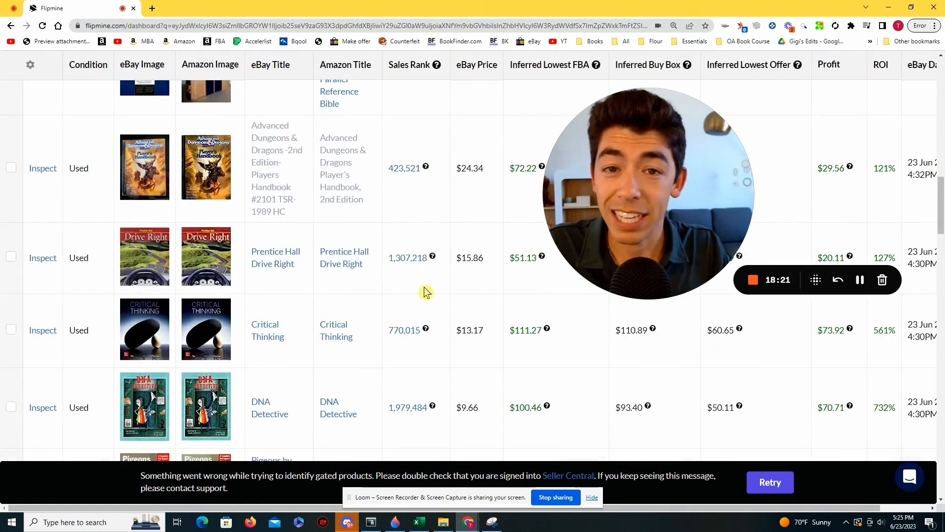
pyautogui.scroll(-3)
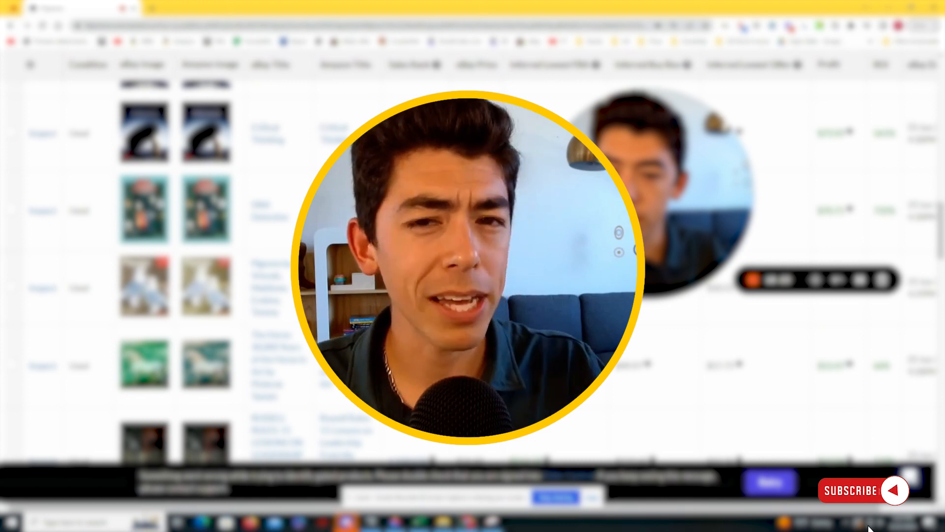
pyautogui.click(849, 489)
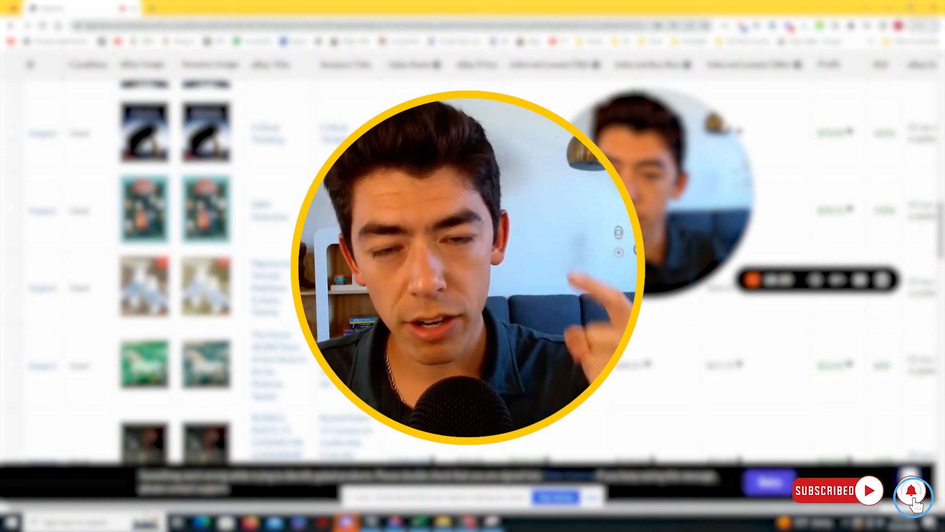